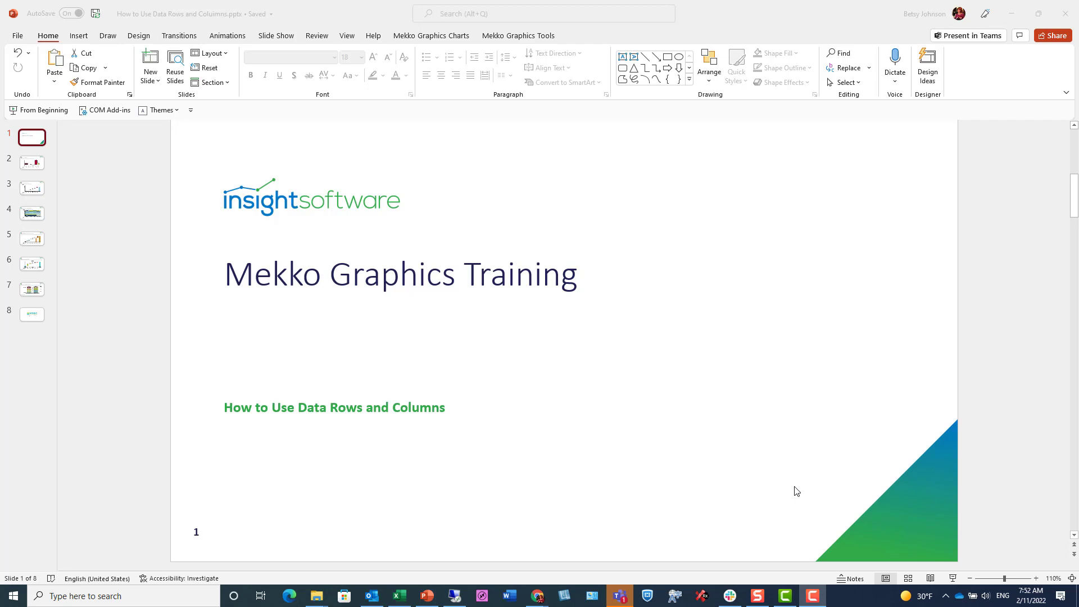
- Show slide 2, the BMW Sales Growth bar chart with its % of Total Units row
click(31, 162)
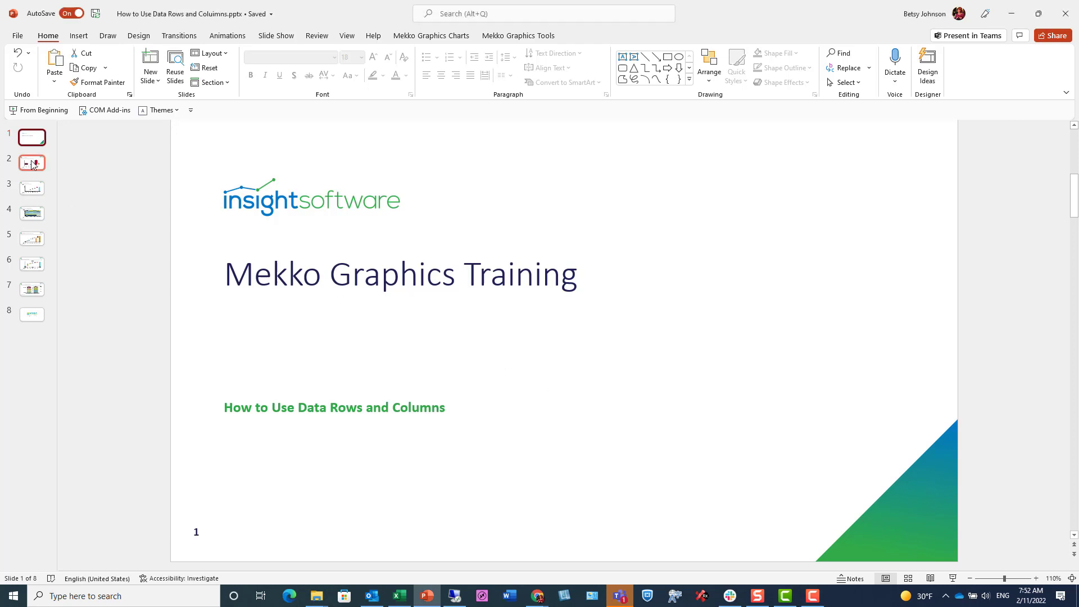
click(31, 163)
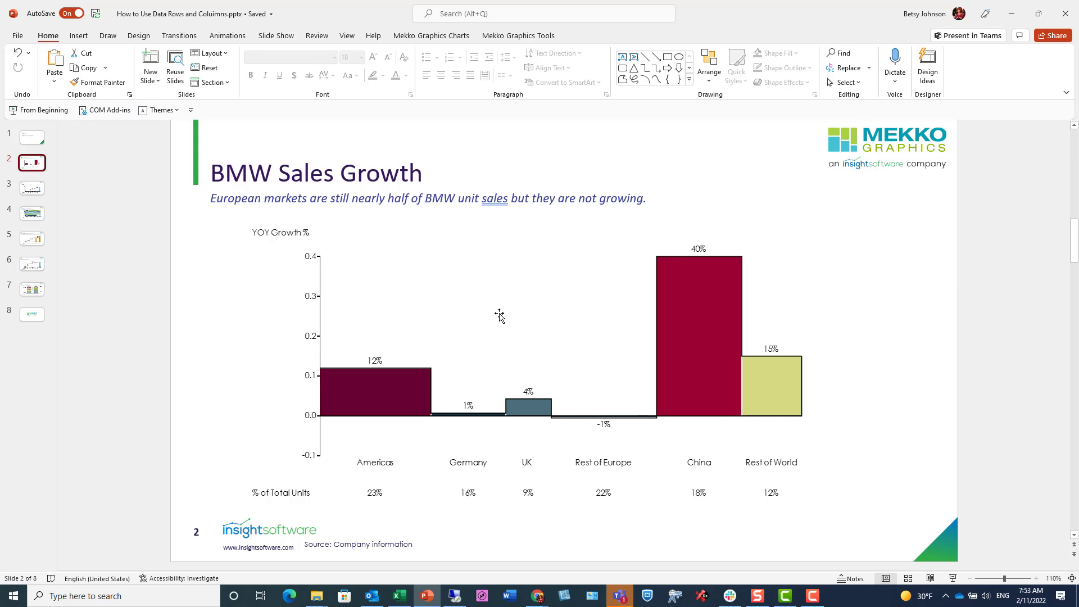
mouse_move(414, 514)
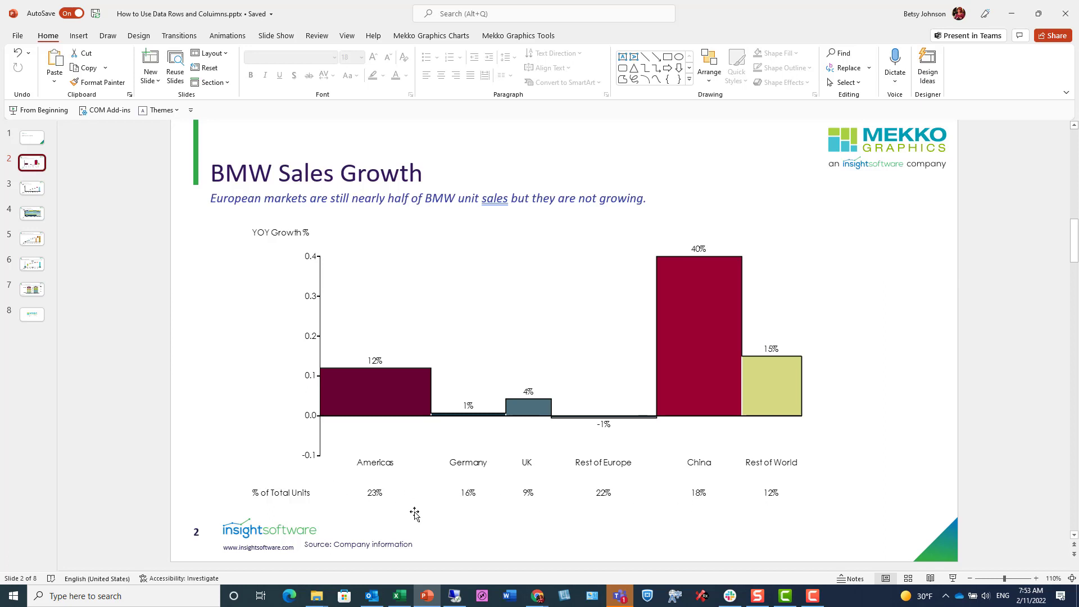
mouse_move(718, 503)
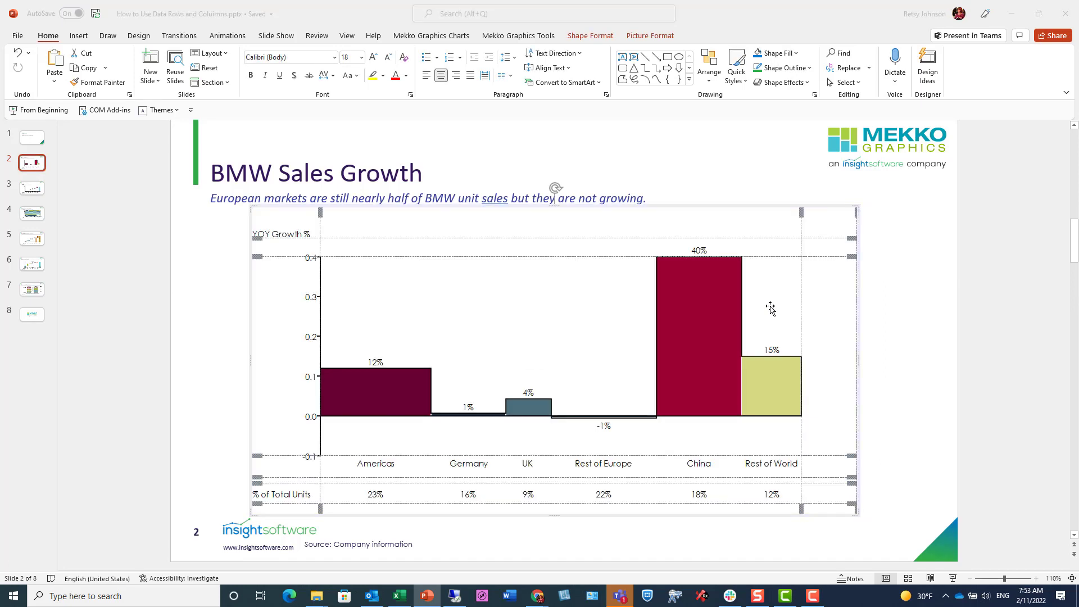
mouse_move(487, 304)
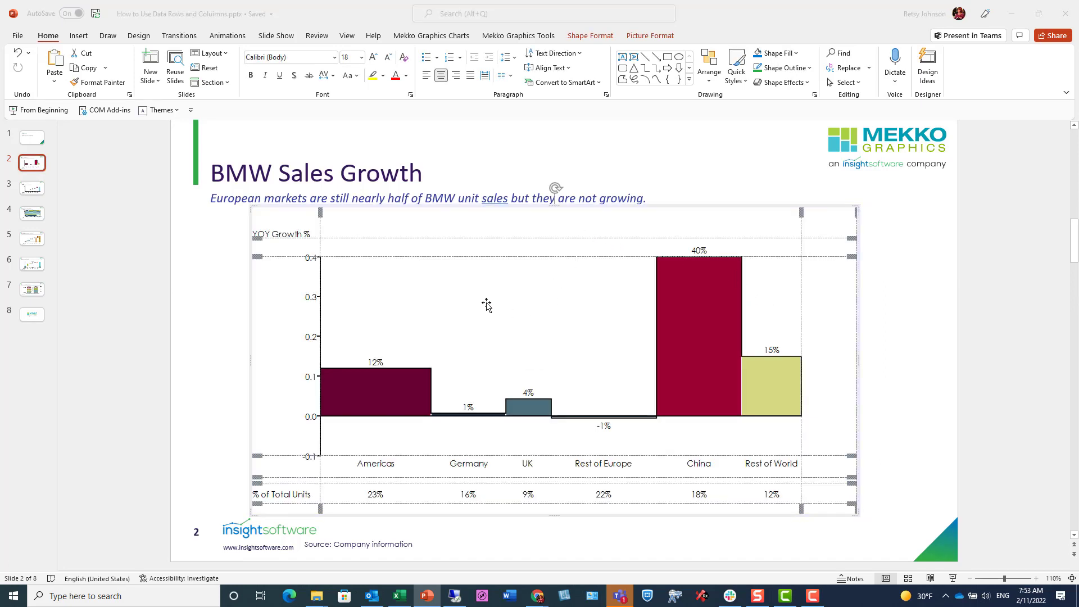
- In the chart's data editor, toggle the % of Total Units series' Show Series > As Data Row setting
double_click(486, 306)
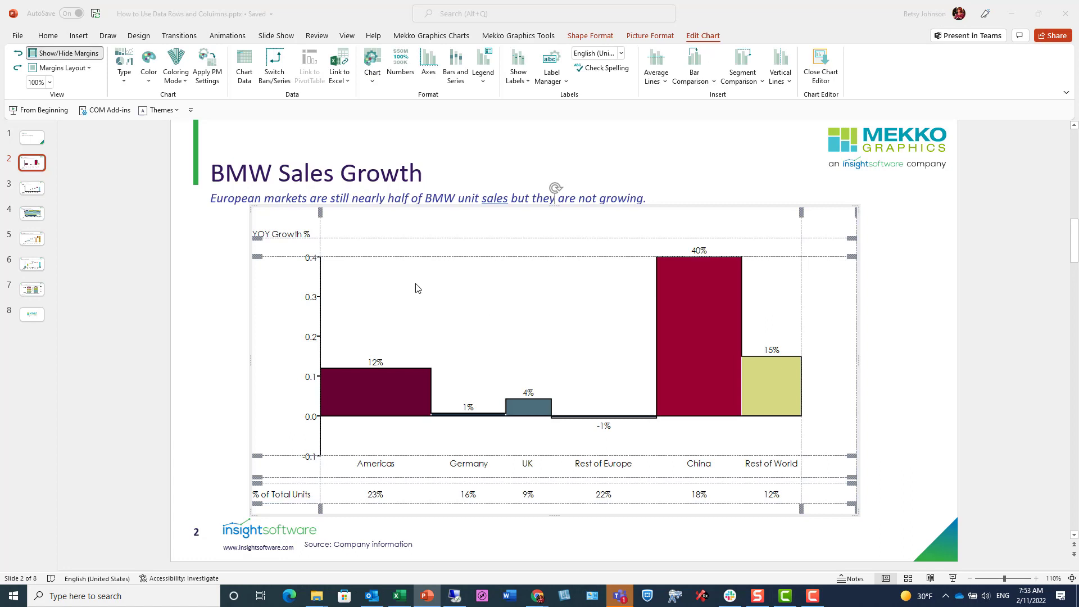
mouse_move(453, 308)
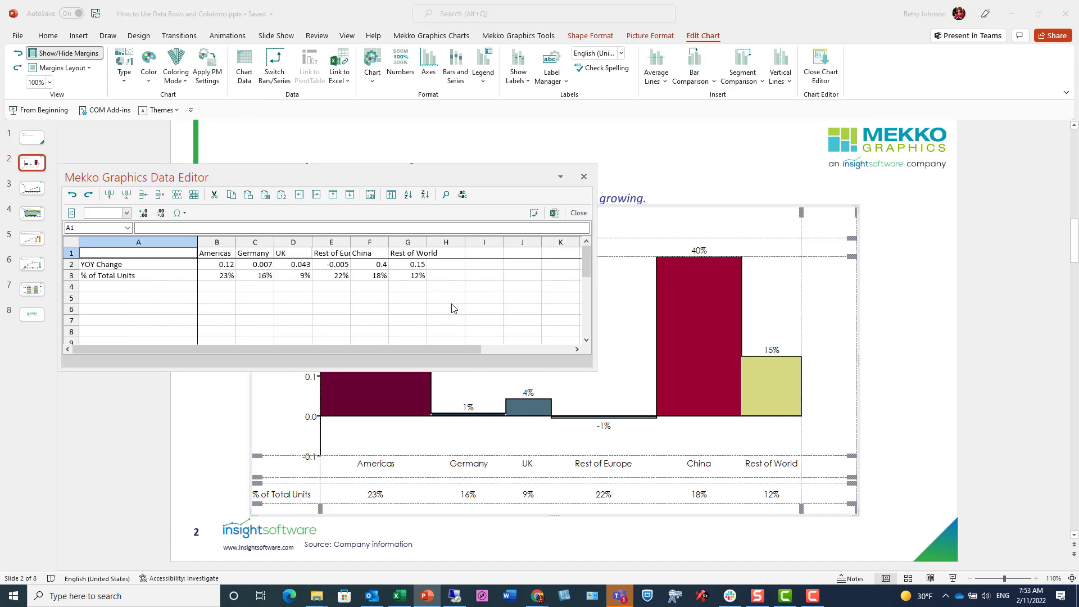
mouse_move(154, 270)
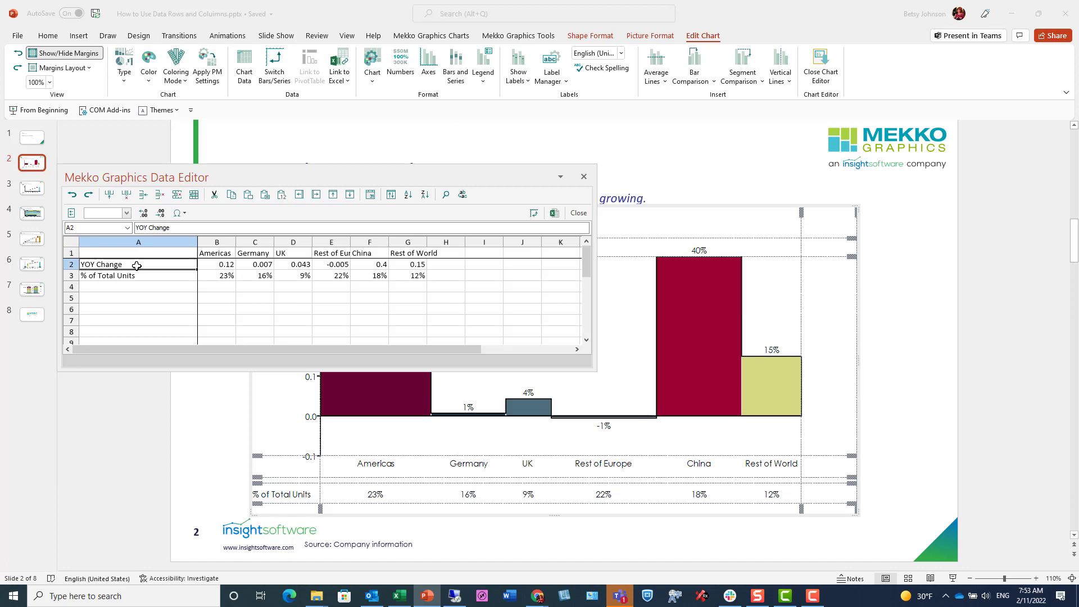
mouse_move(359, 331)
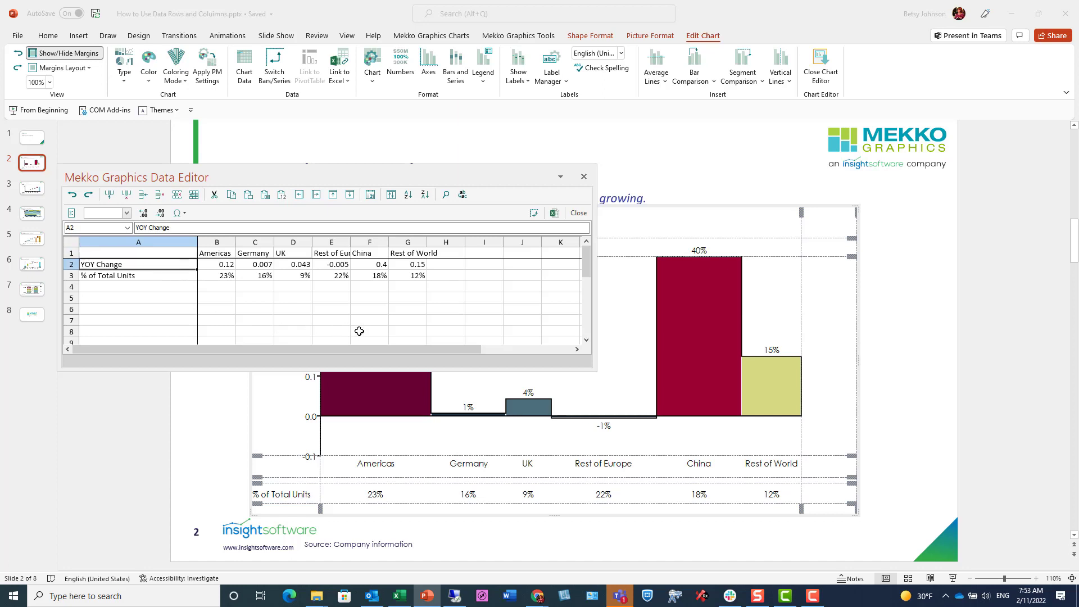
mouse_move(395, 409)
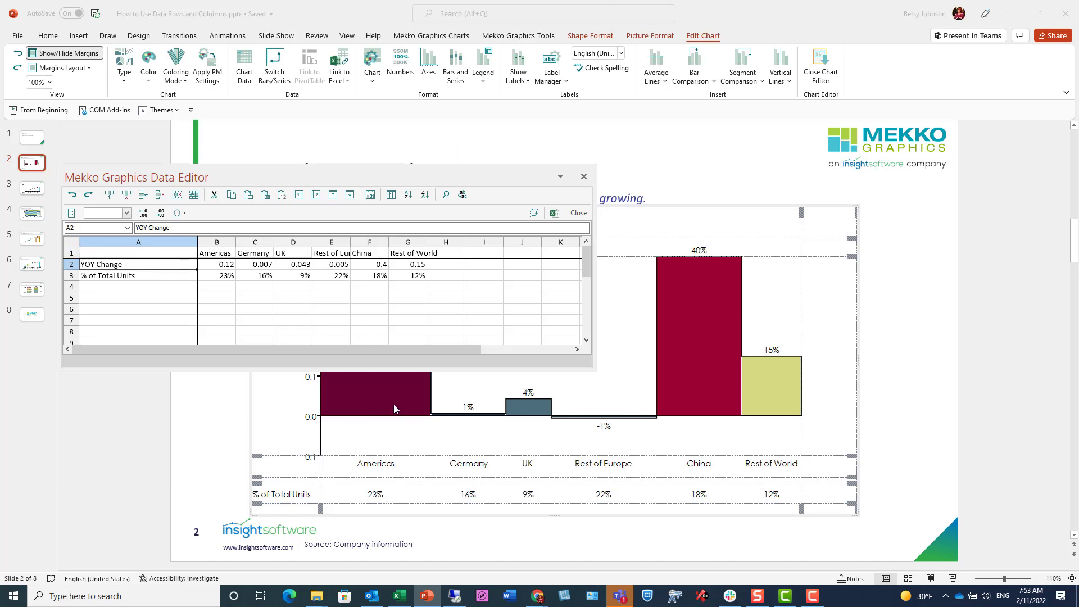
click(110, 276)
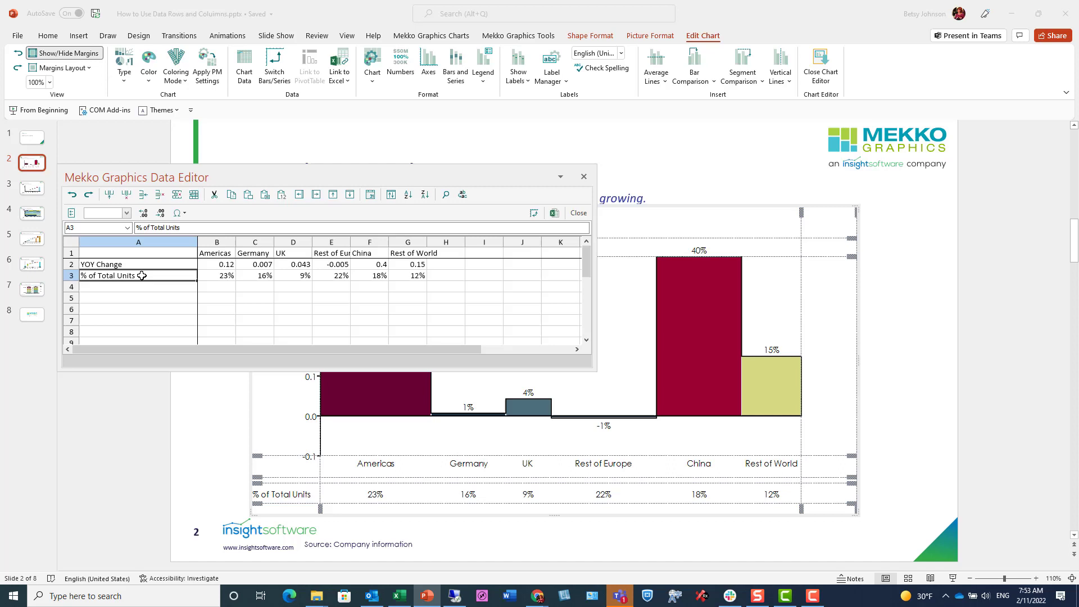
mouse_move(427, 418)
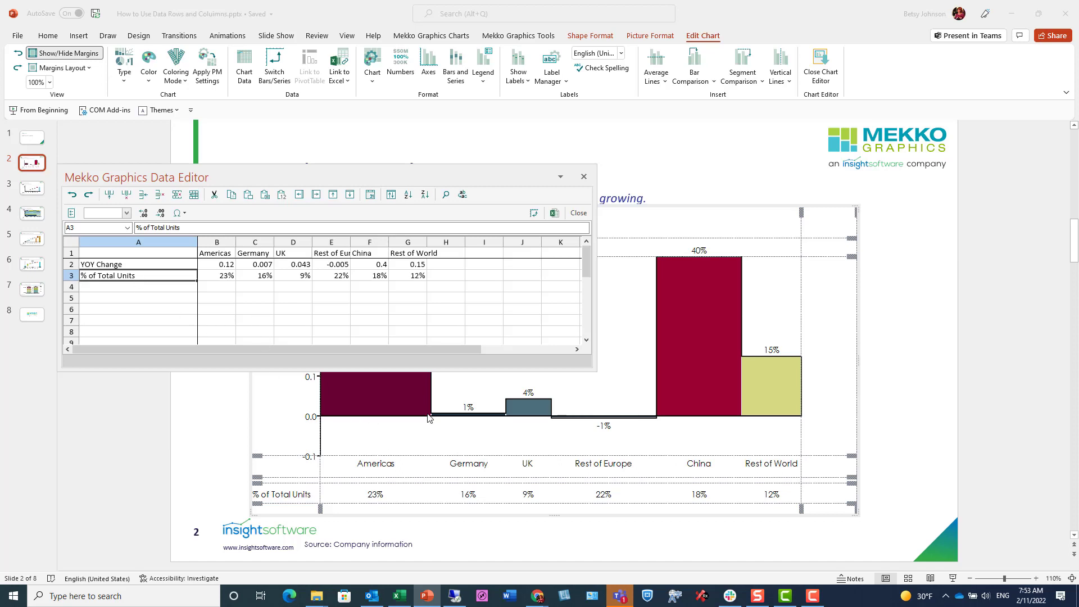
mouse_move(407, 419)
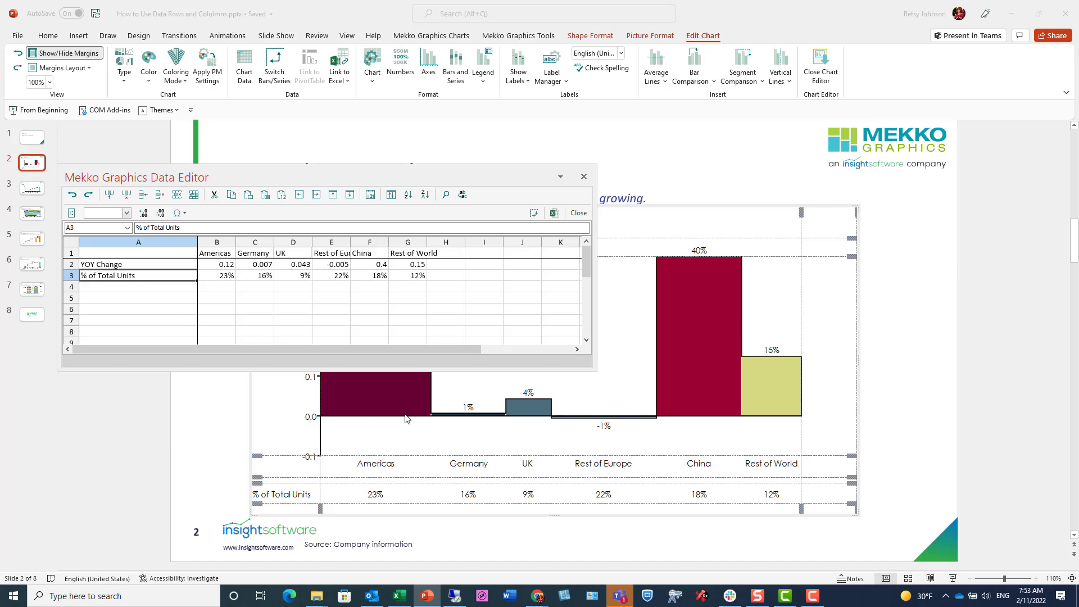
mouse_move(671, 496)
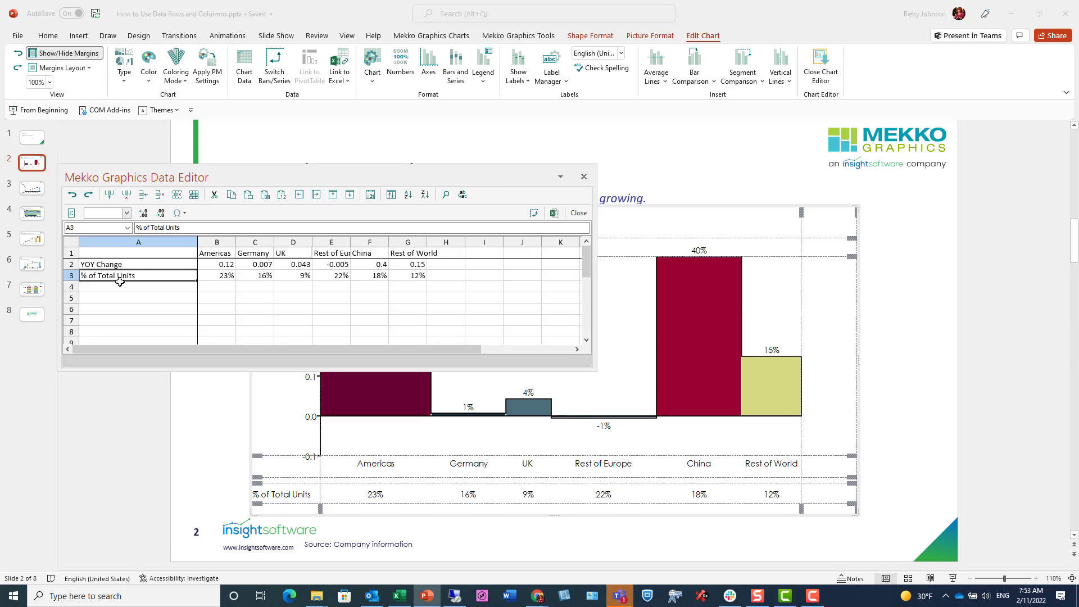
right_click(118, 278)
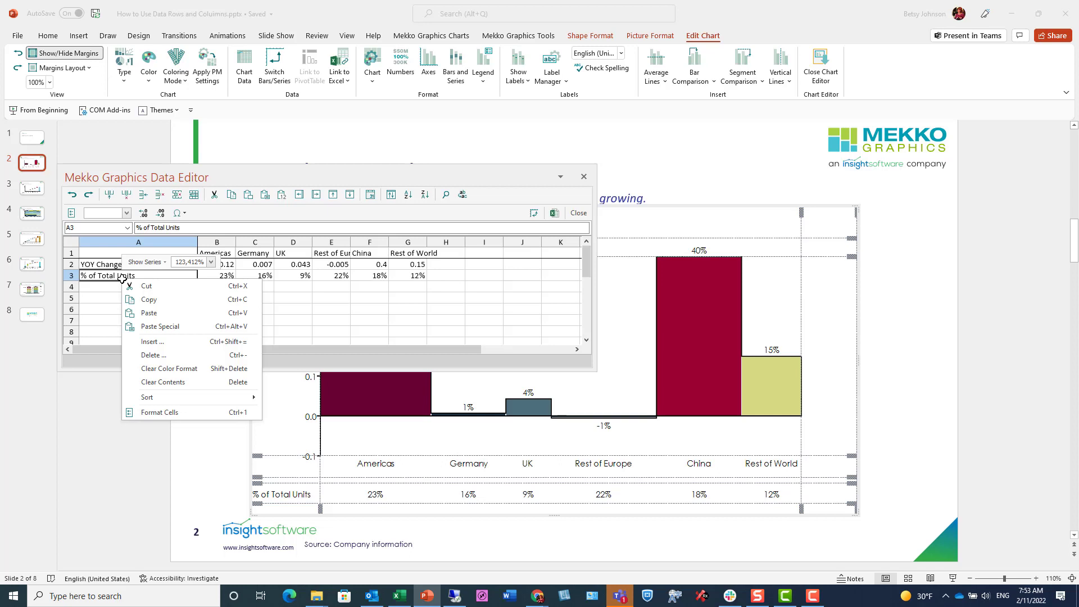
click(145, 262)
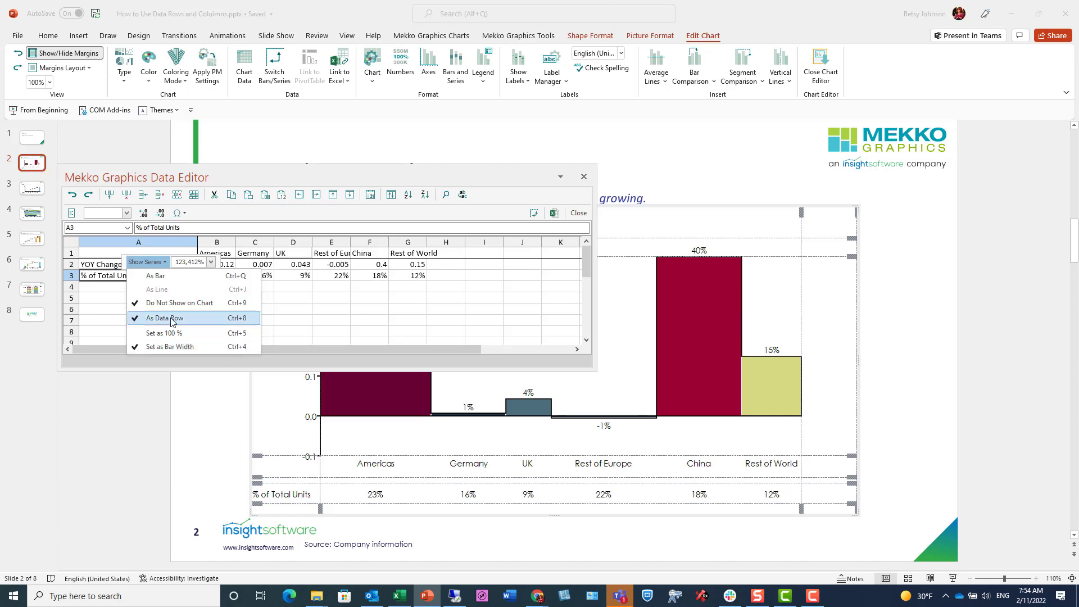
click(163, 318)
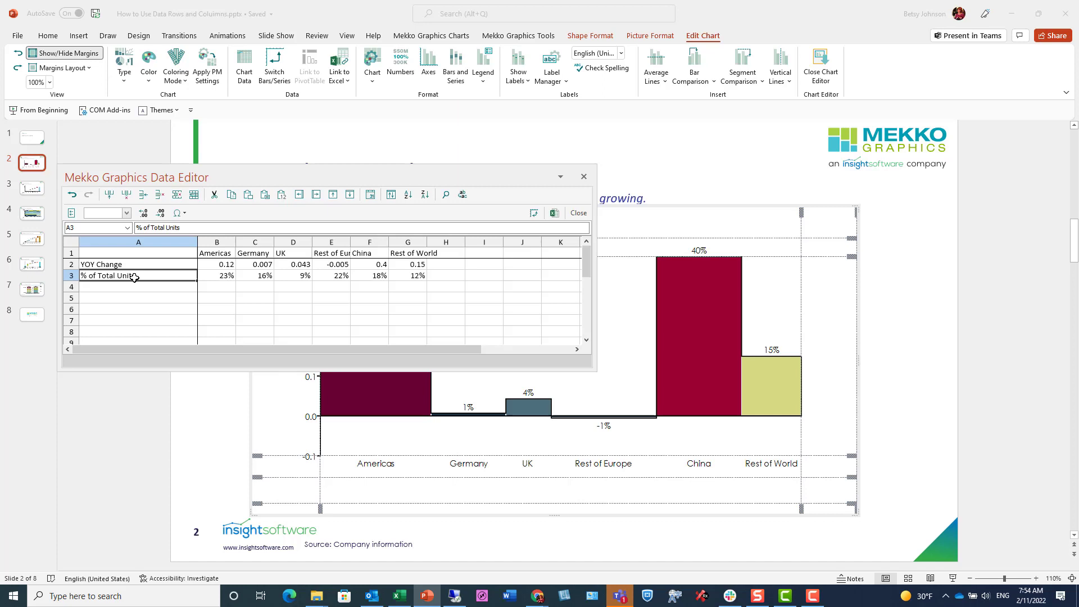
- Set % of Total Units back to showing as a data row beneath the BMW bars
right_click(137, 275)
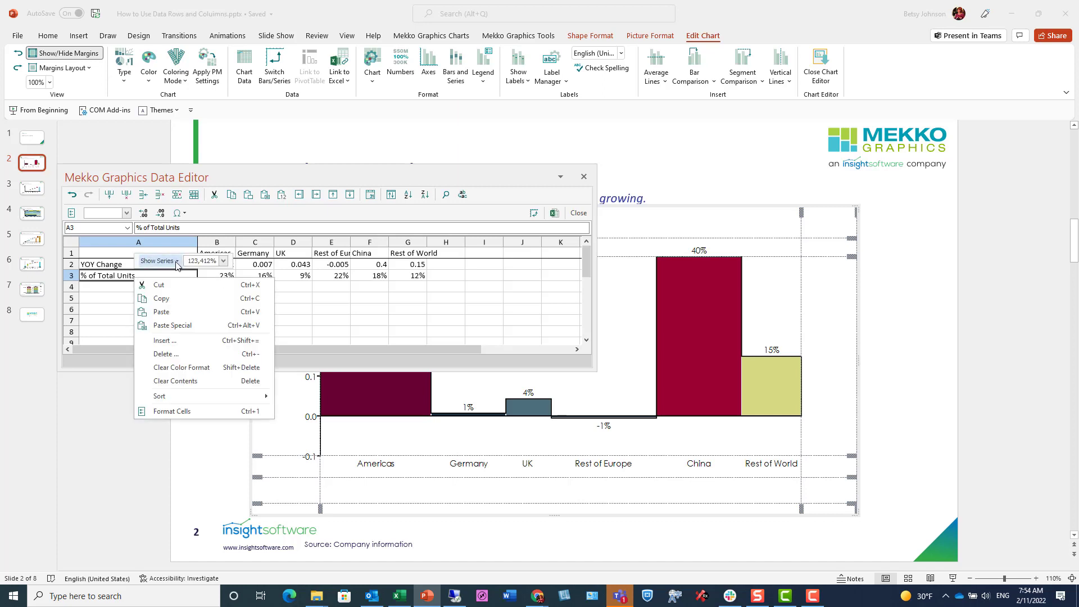
click(158, 260)
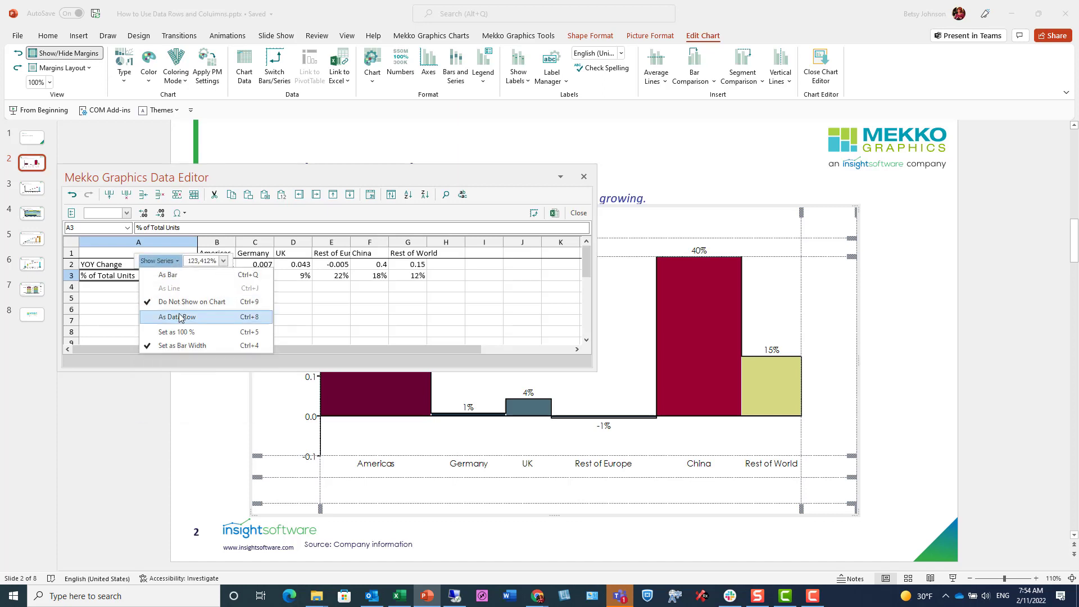
click(177, 317)
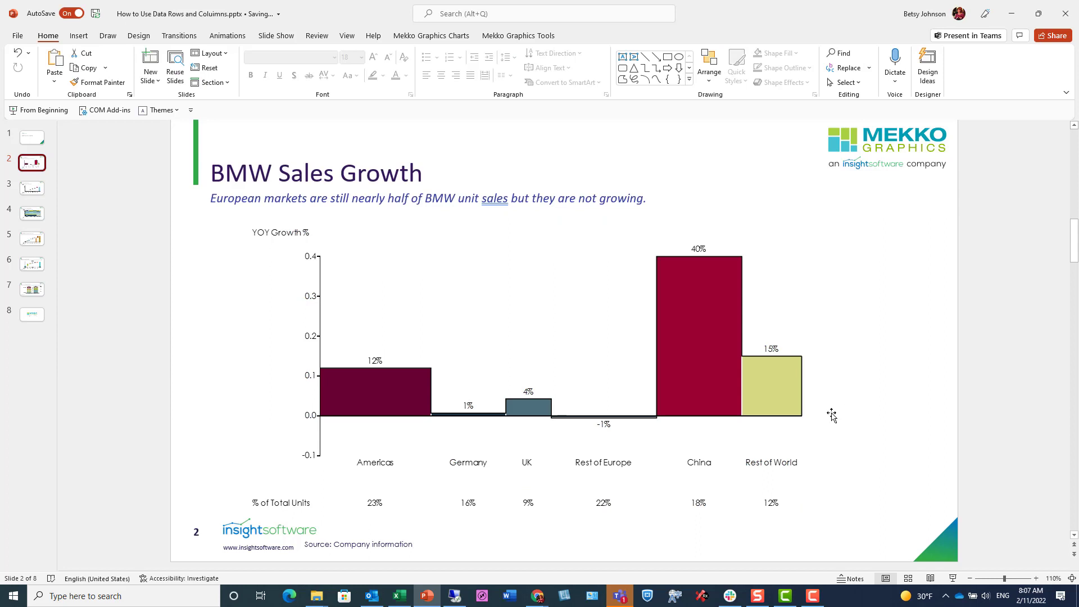
- Show slide 3, the Sales Pipeline Analysis waterfall with its % of Sales Target row
click(31, 188)
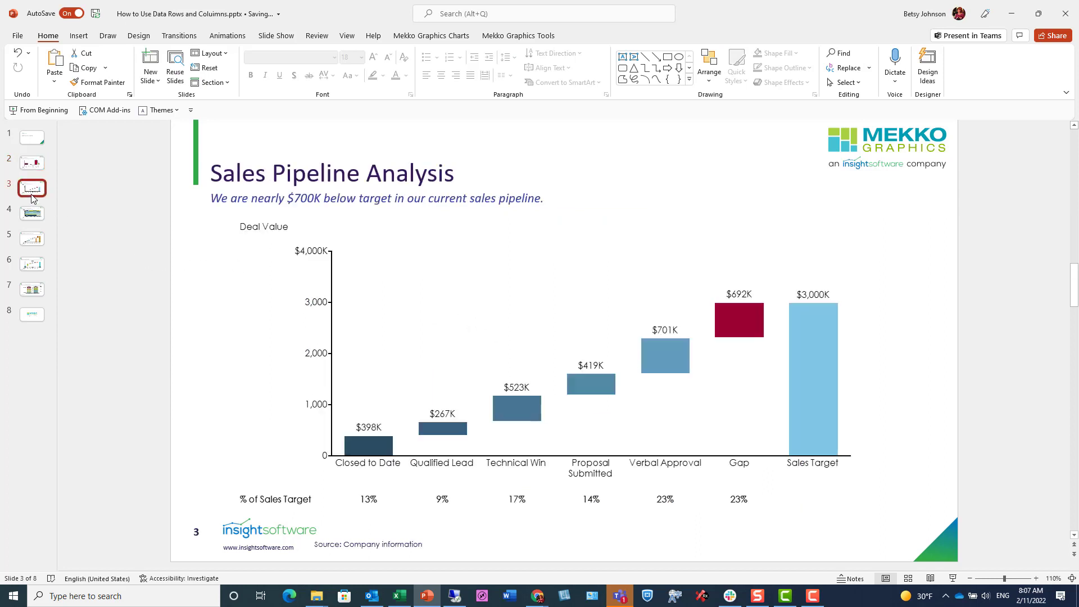
mouse_move(32, 188)
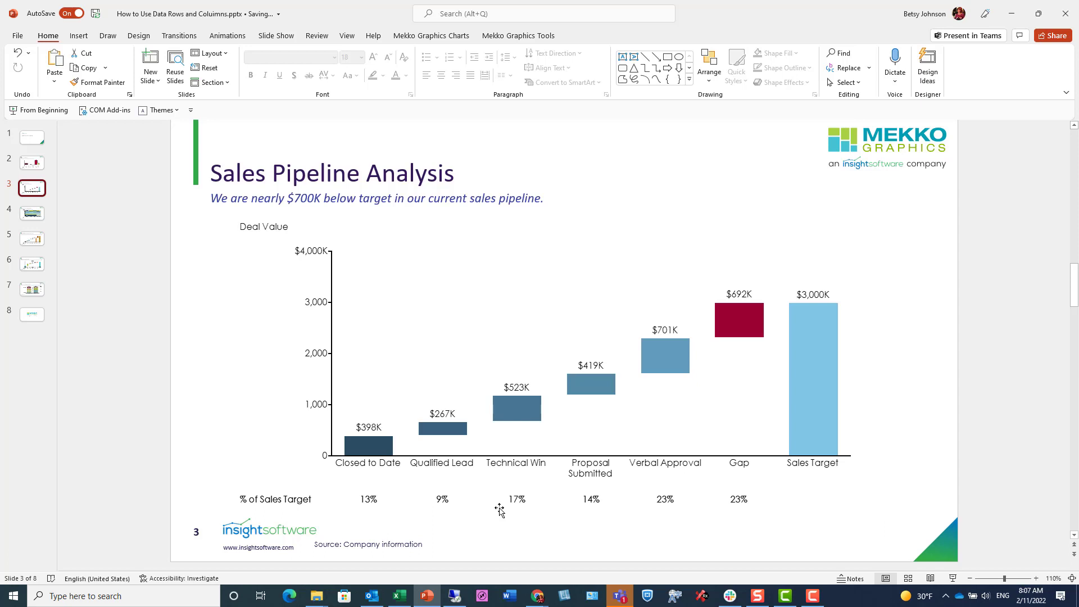
mouse_move(320, 441)
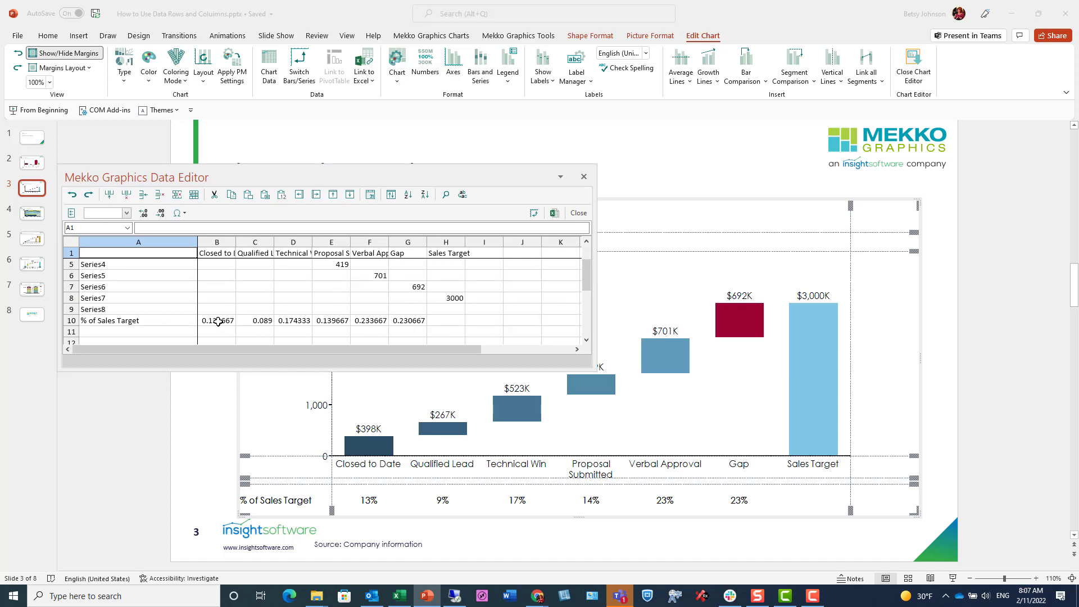
- Inspect the =B2/H8 formula behind the first % of Sales Target value, then leave the chart editor
click(216, 321)
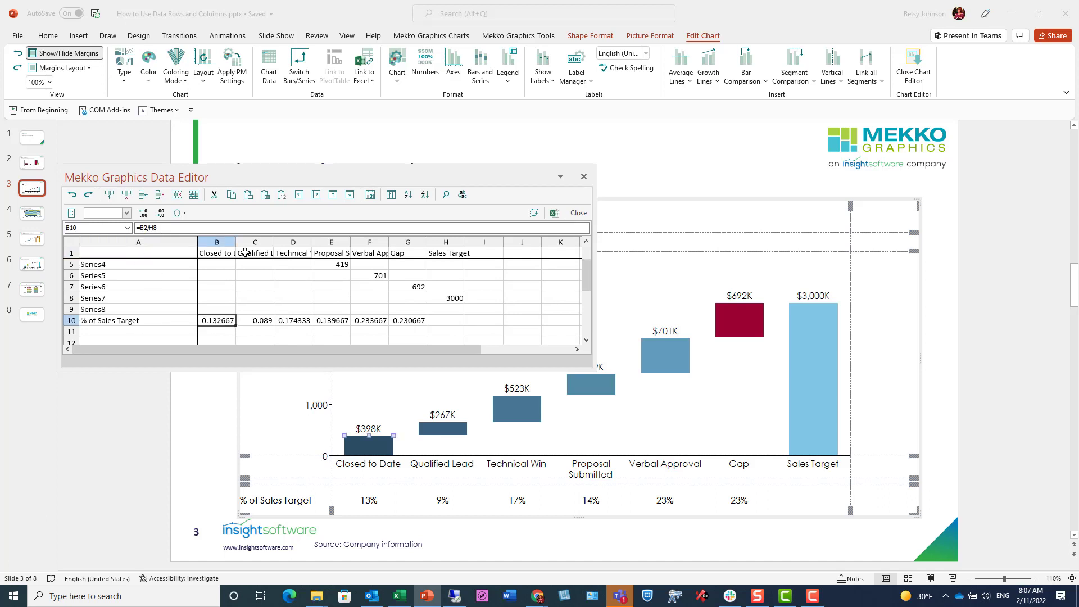
click(577, 212)
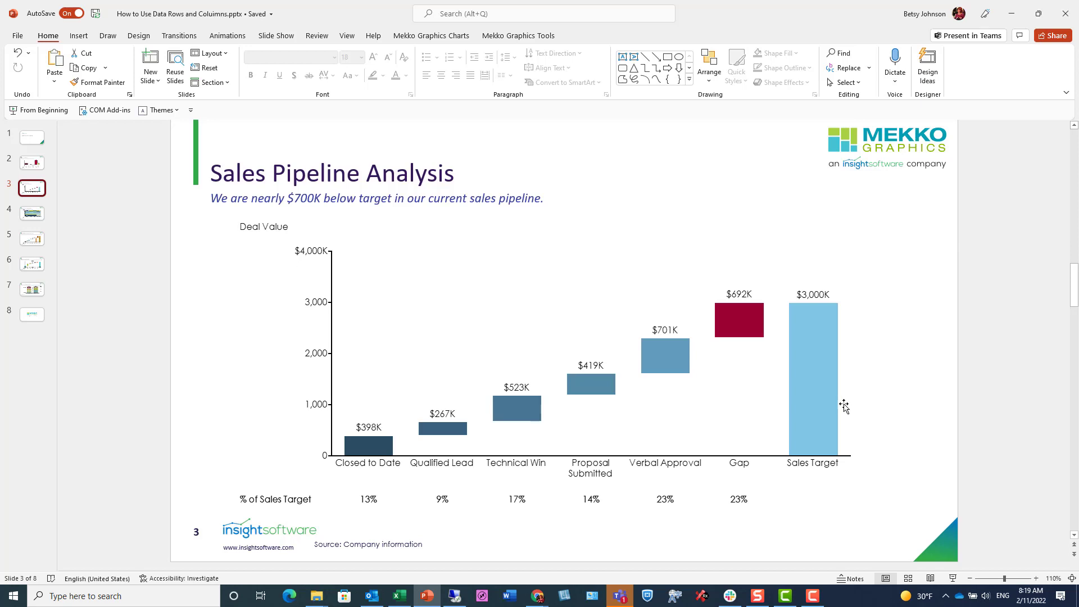
- Show slide 4, the US Restaurant Geographic Mix marimekko with its Region of Origin row
click(32, 213)
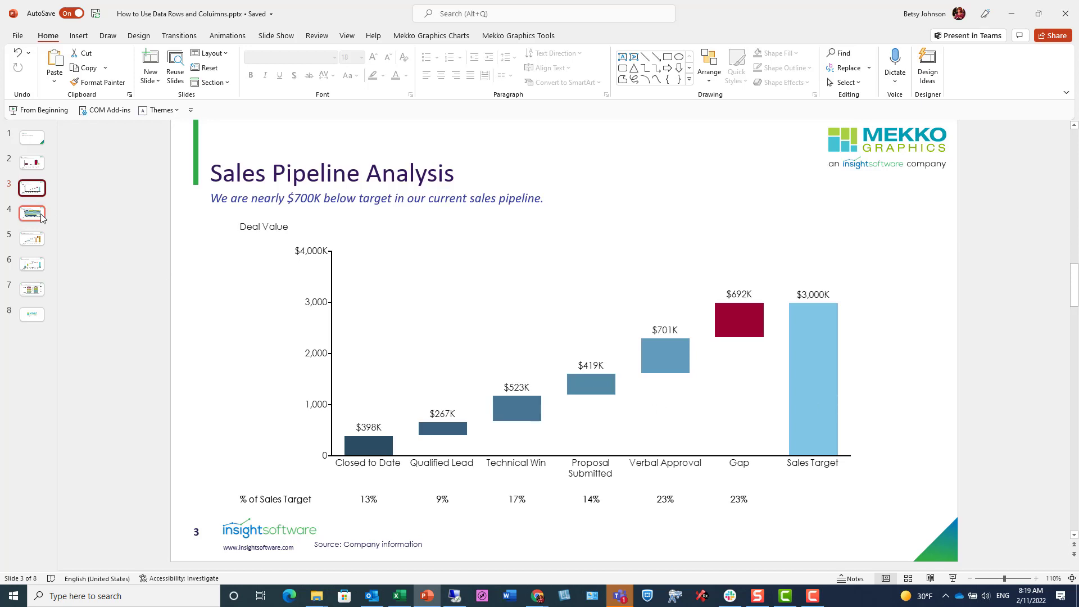
click(31, 214)
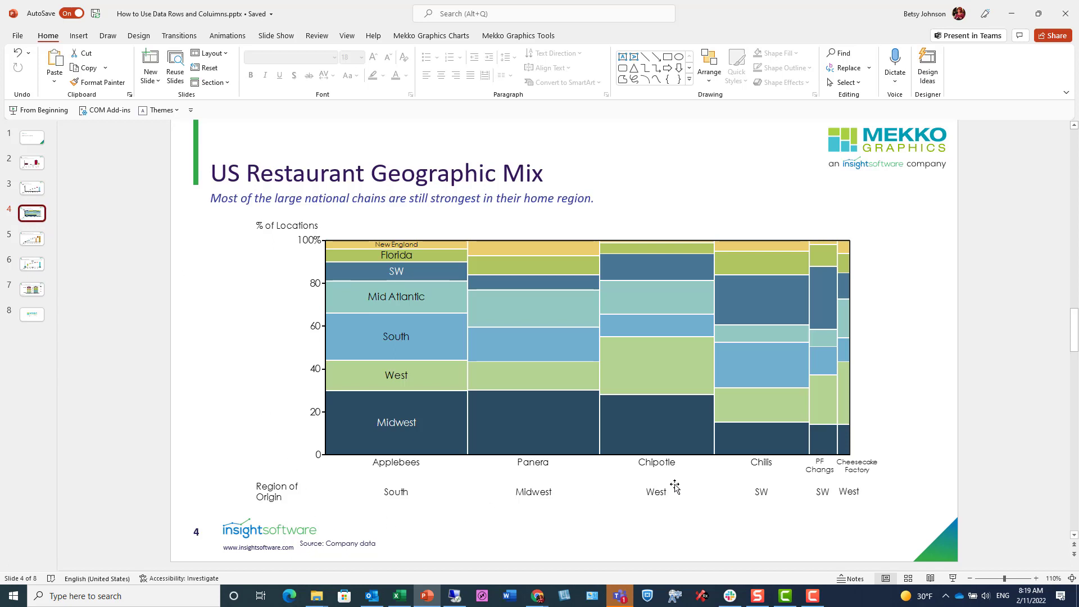
mouse_move(798, 513)
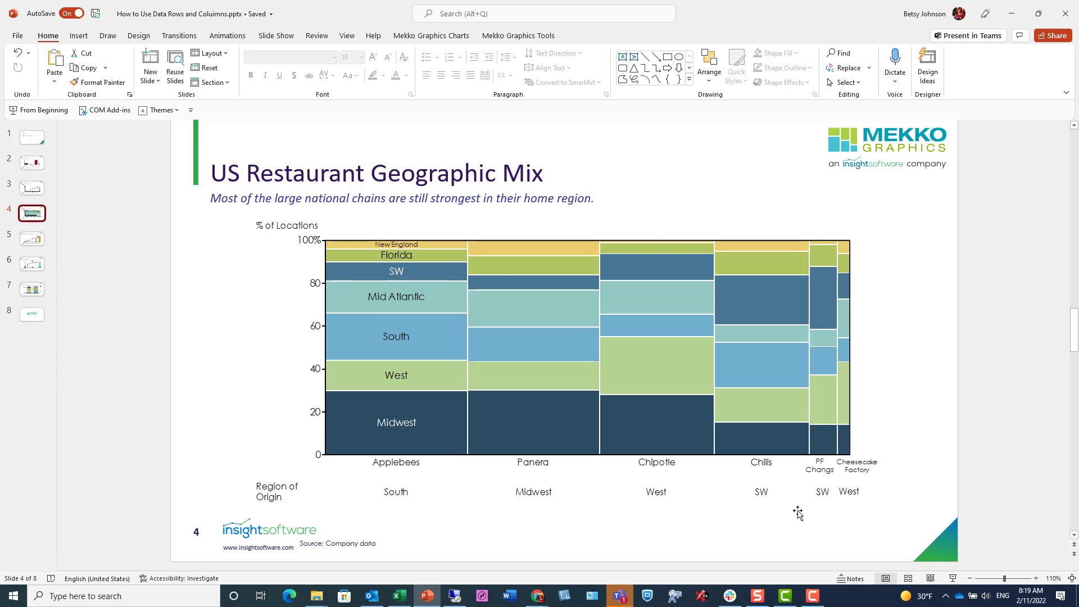
mouse_move(419, 530)
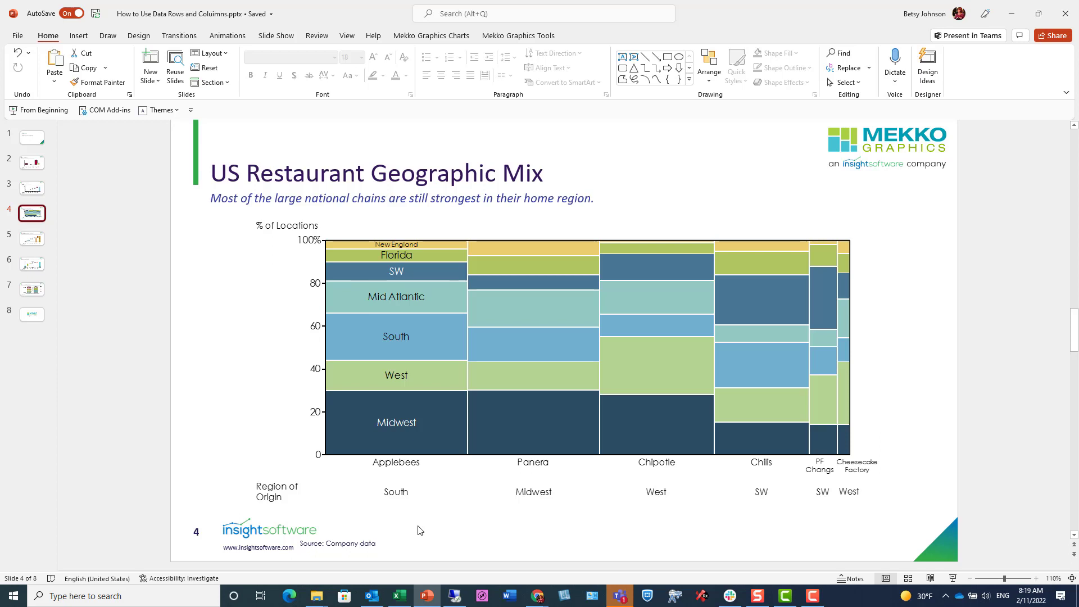
mouse_move(800, 493)
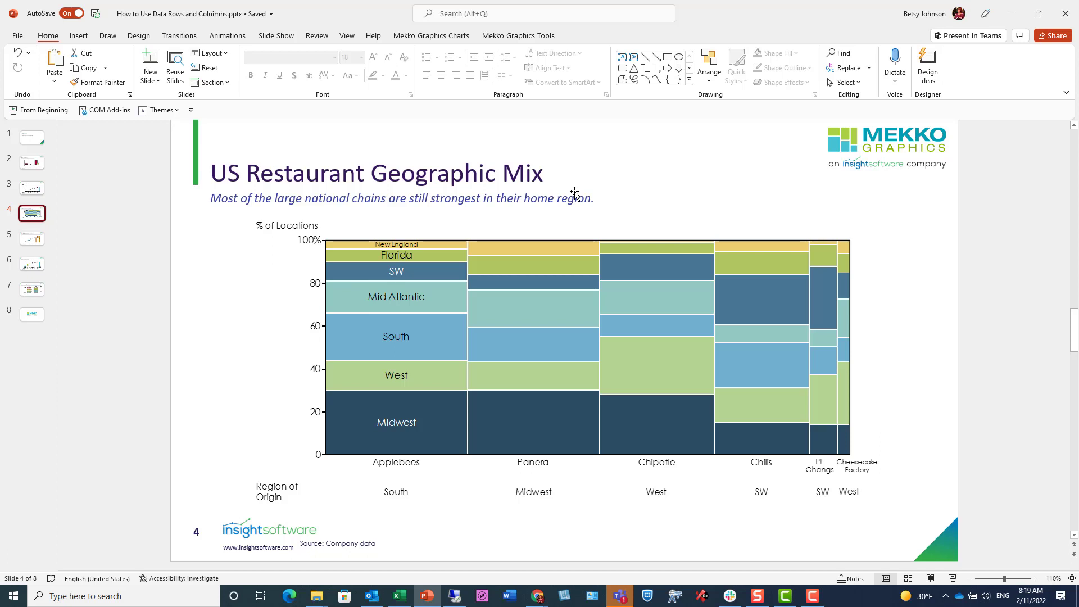
mouse_move(542, 284)
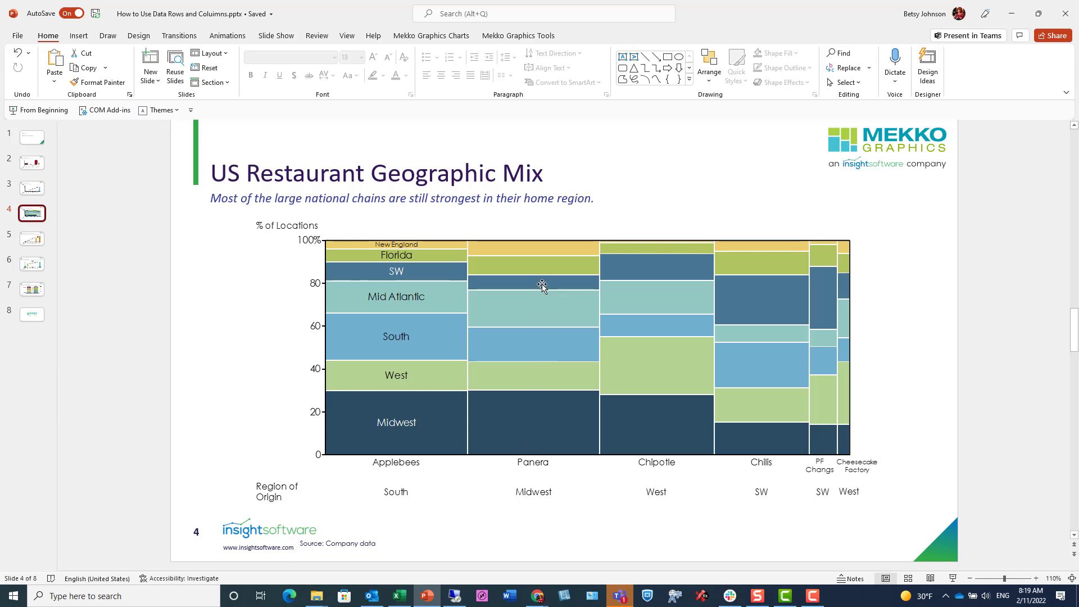
mouse_move(542, 470)
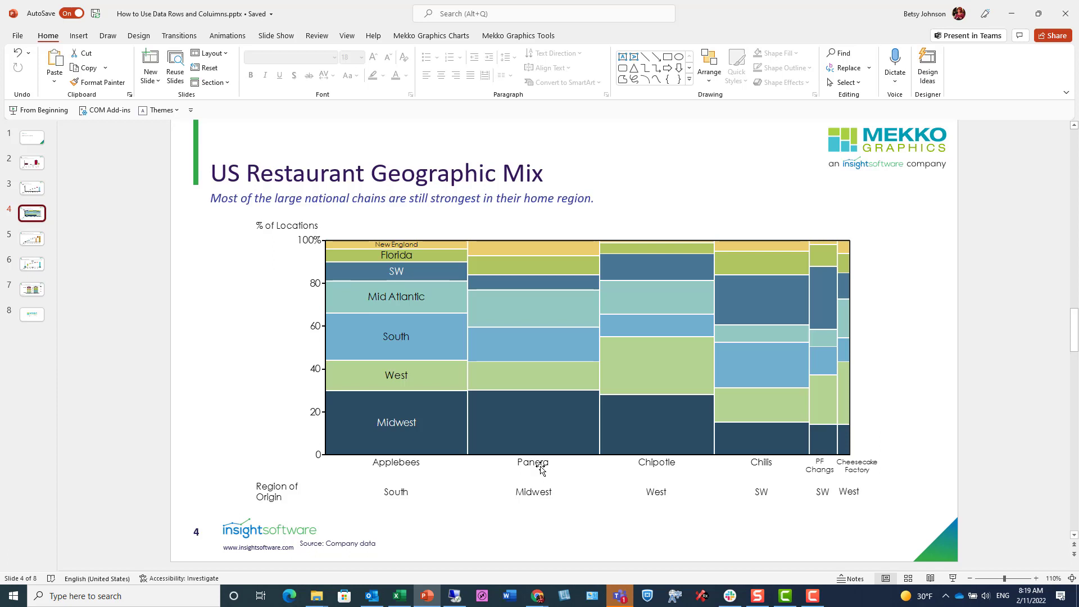
mouse_move(113, 262)
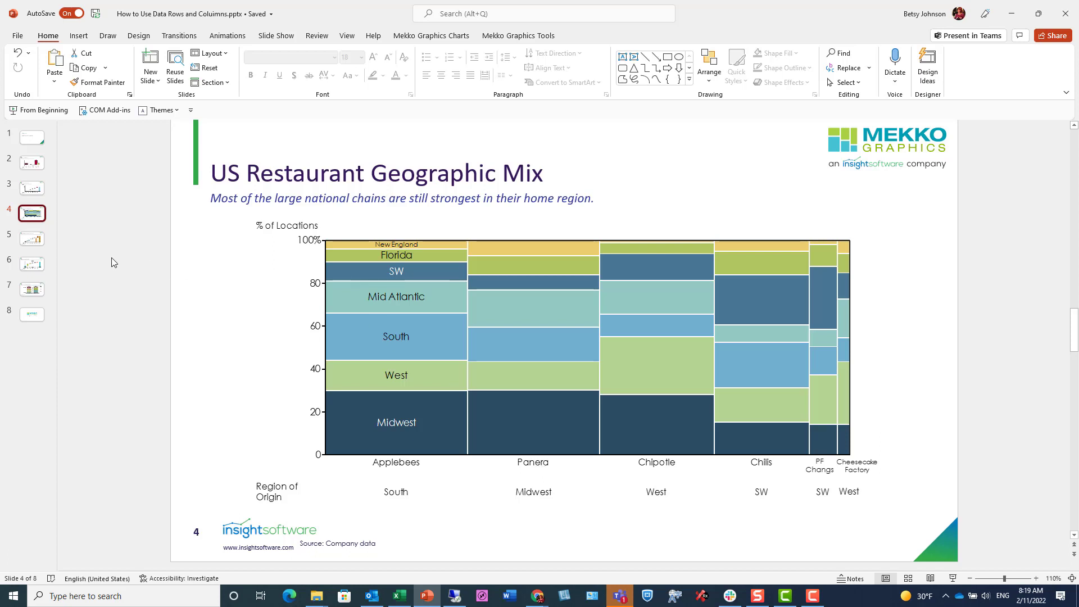
- Show slide 5, the March Madness bar chart with its Win Percentage row
click(31, 239)
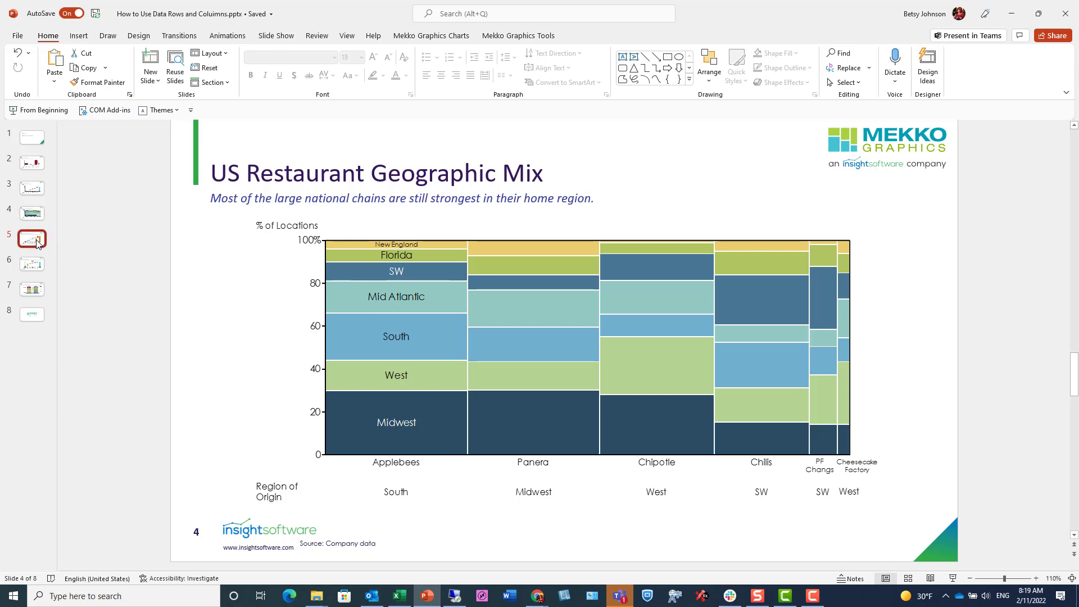
click(32, 238)
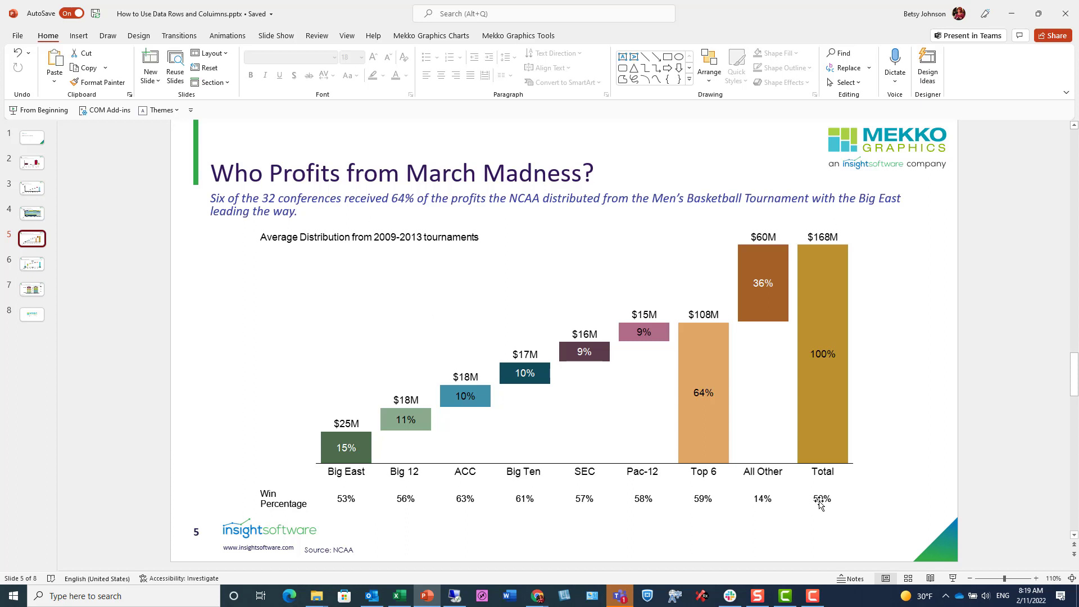
mouse_move(685, 369)
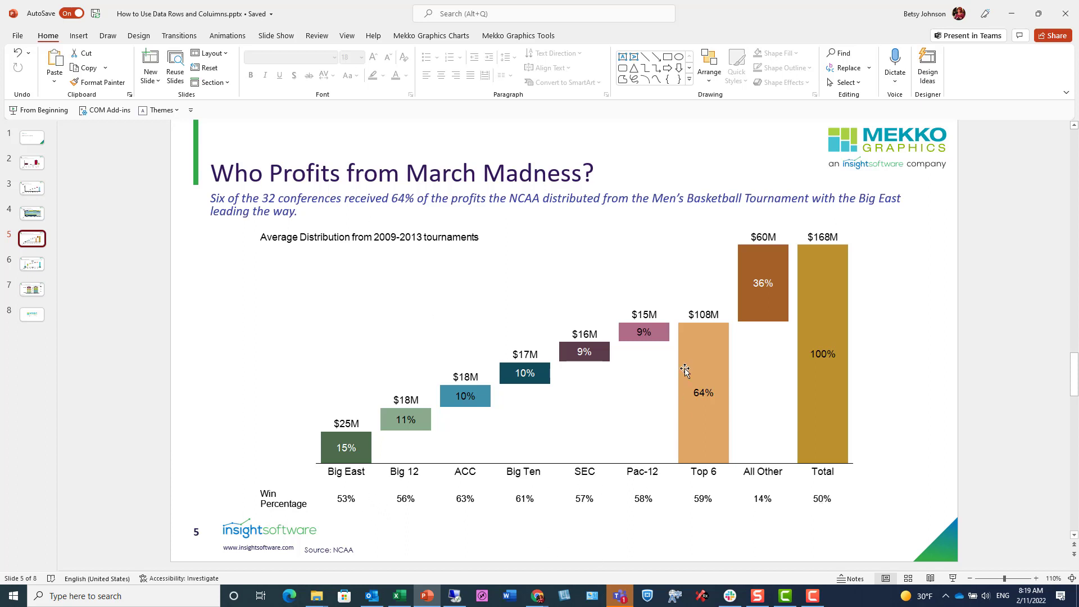
mouse_move(685, 434)
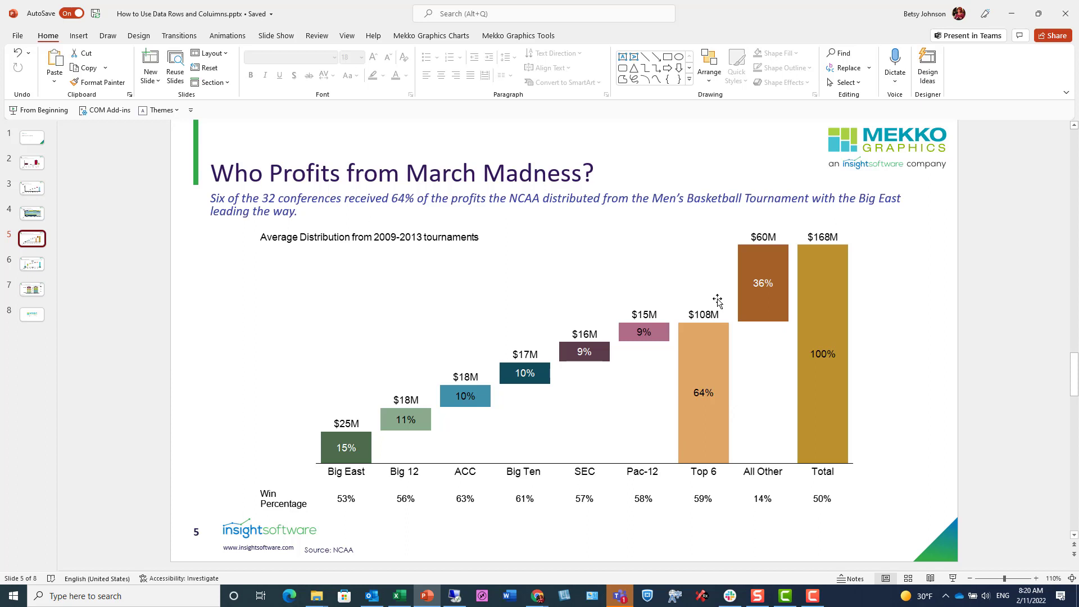
mouse_move(885, 443)
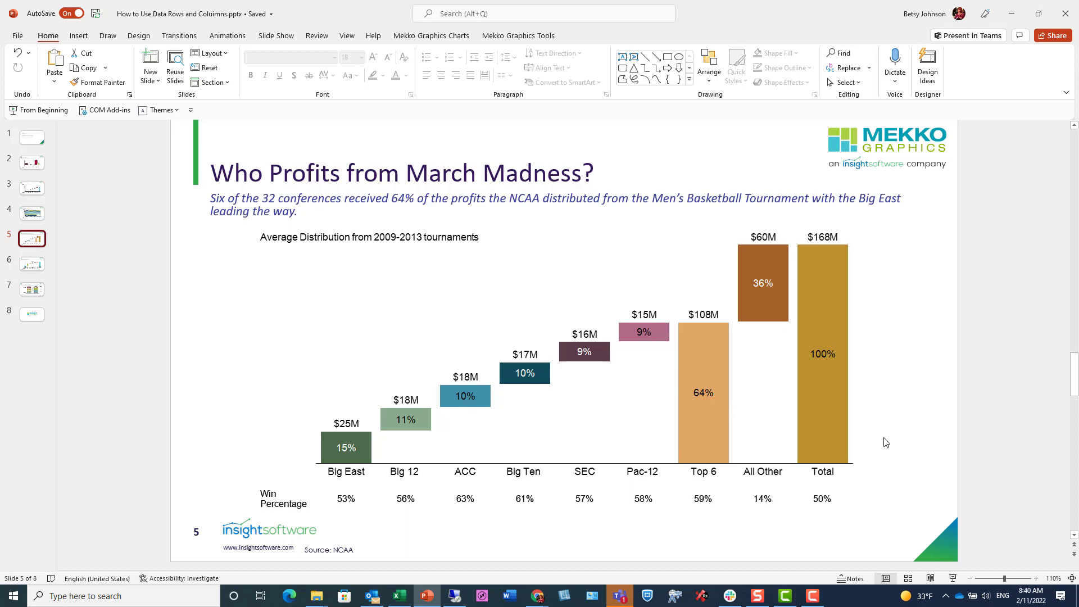
mouse_move(274, 305)
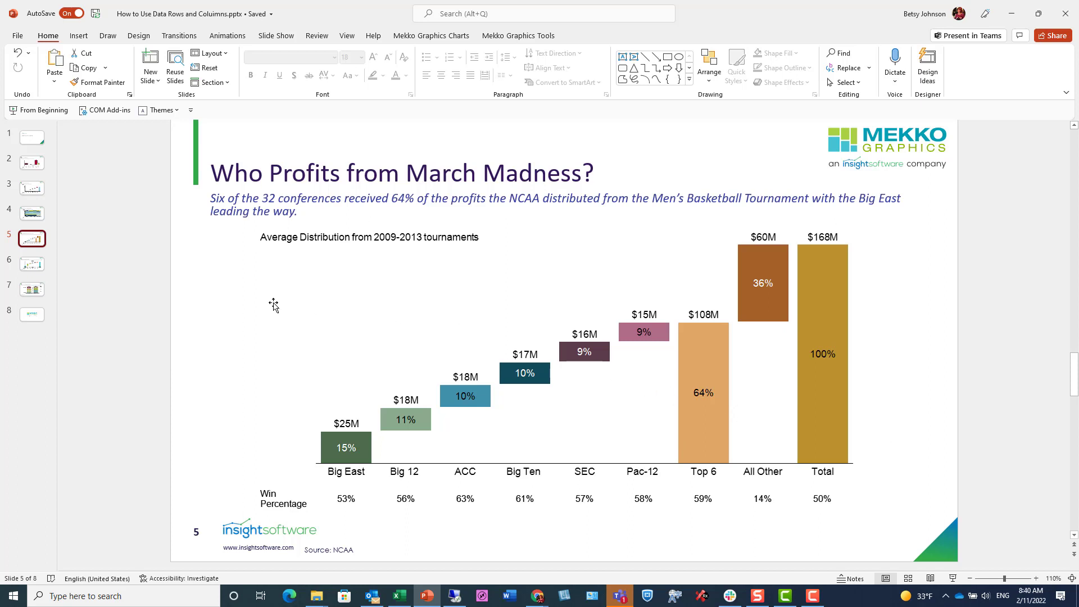
- Show slide 6, the Apple Revenue Growth waterfall with Net Sales and Growth in Sales rows
click(32, 263)
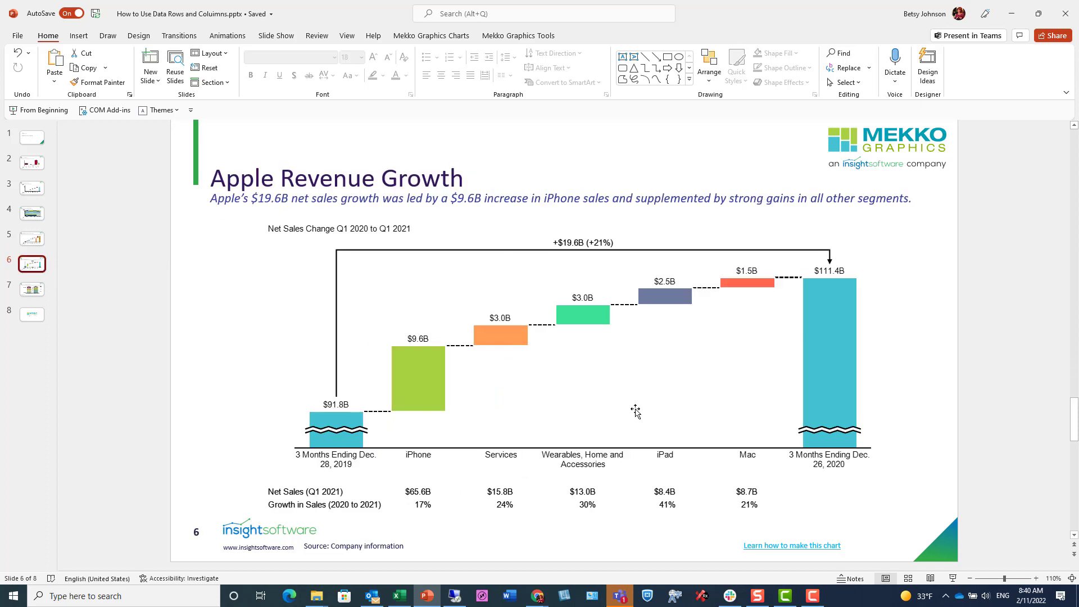
mouse_move(462, 495)
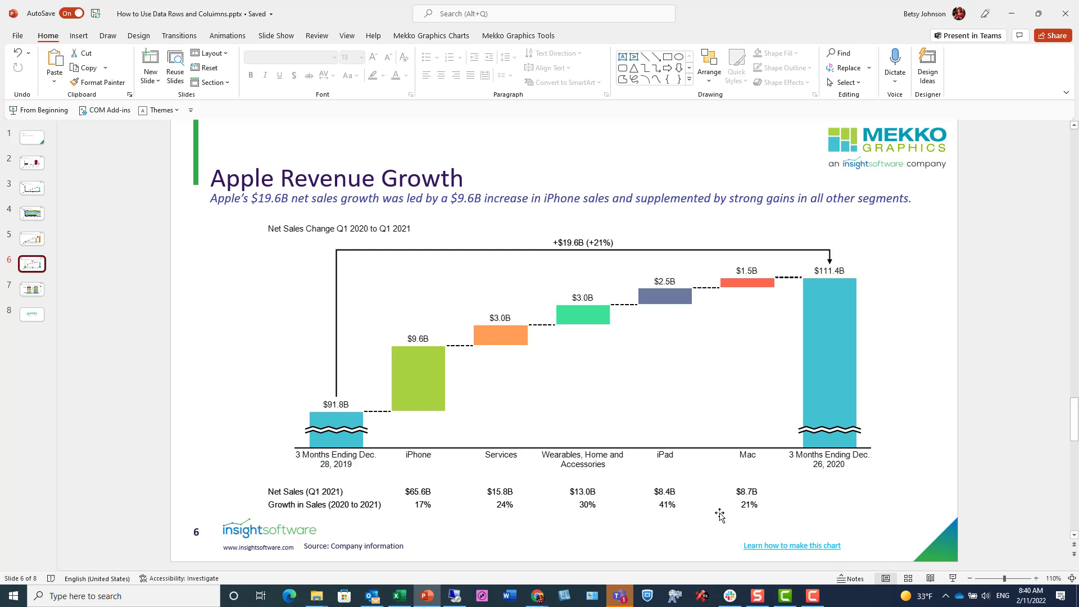
mouse_move(698, 460)
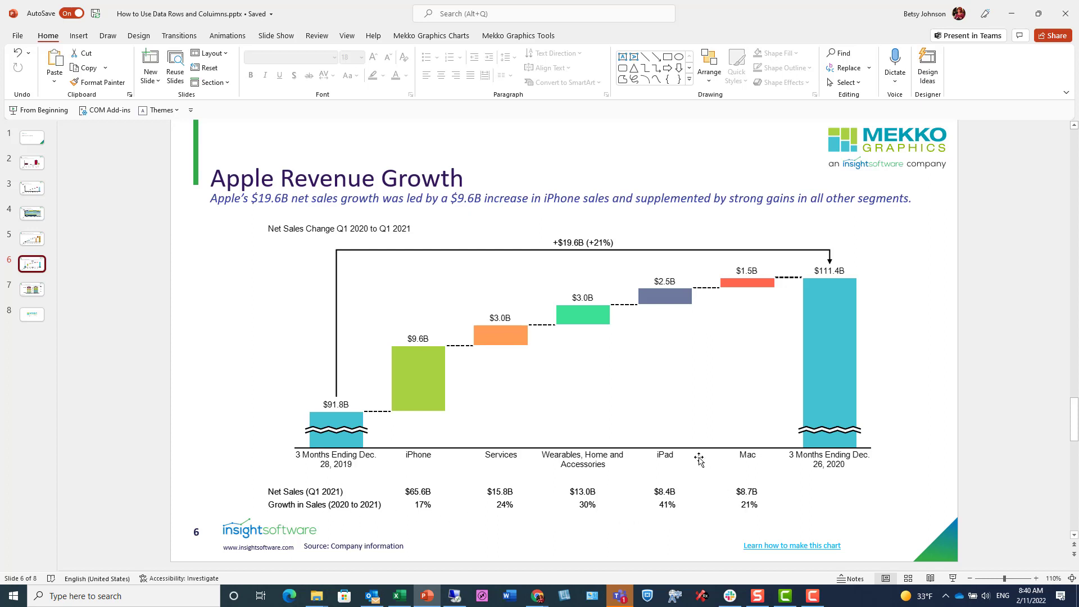
mouse_move(31, 289)
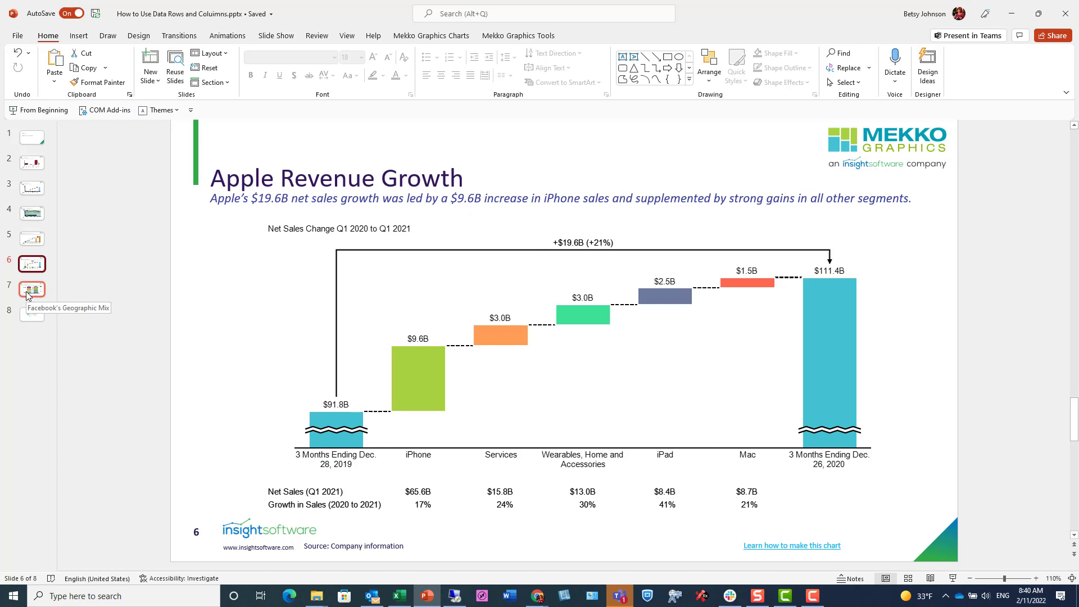
- Go to slide 7 and bring the Facebook's Geographic Mix chart into the Mekko Graphics editor
click(32, 289)
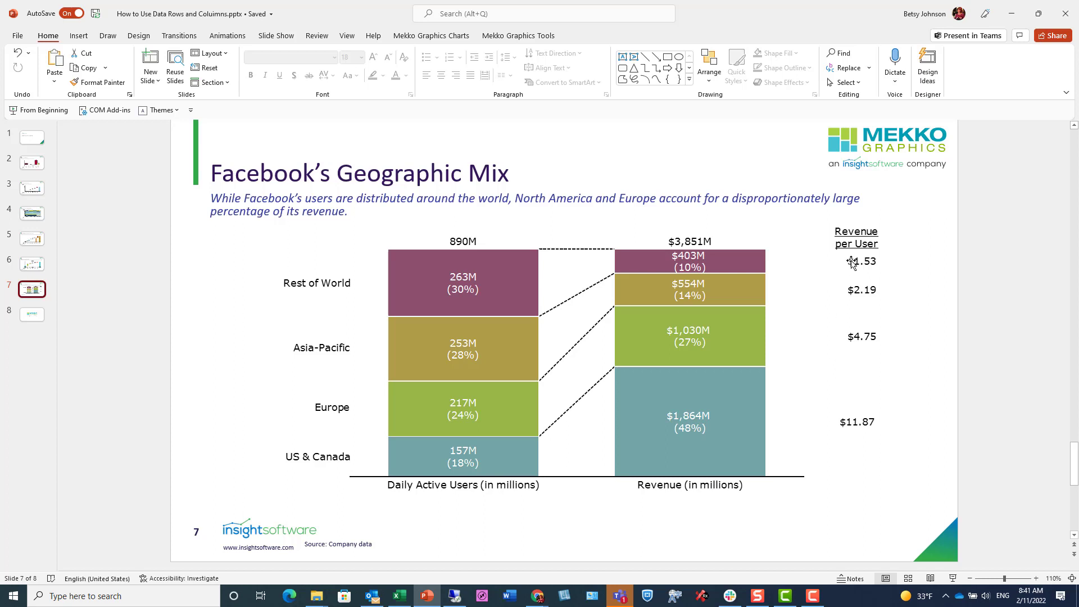
mouse_move(801, 339)
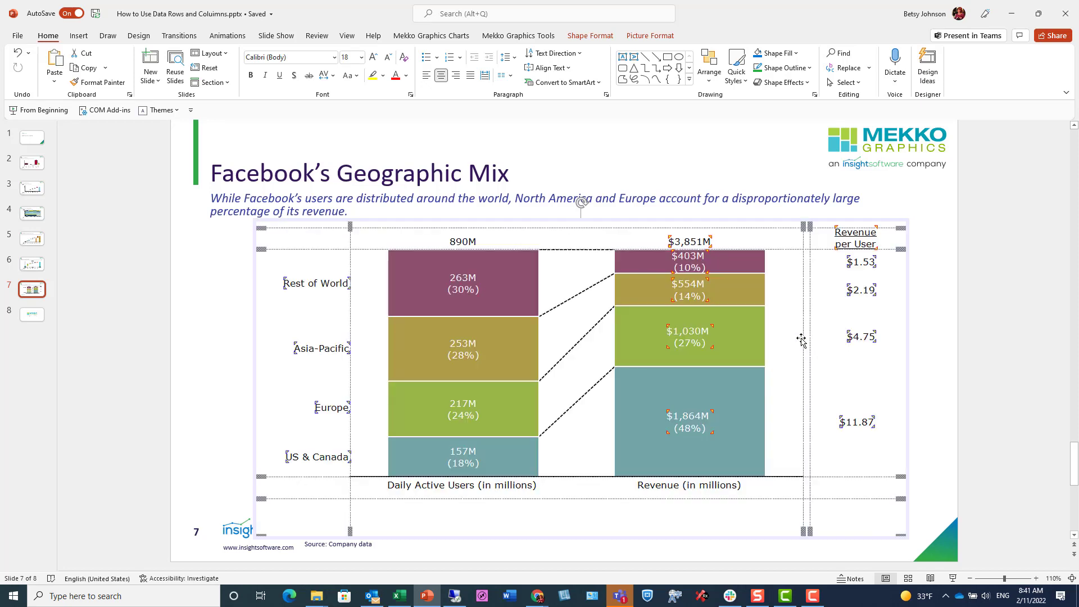
double_click(620, 336)
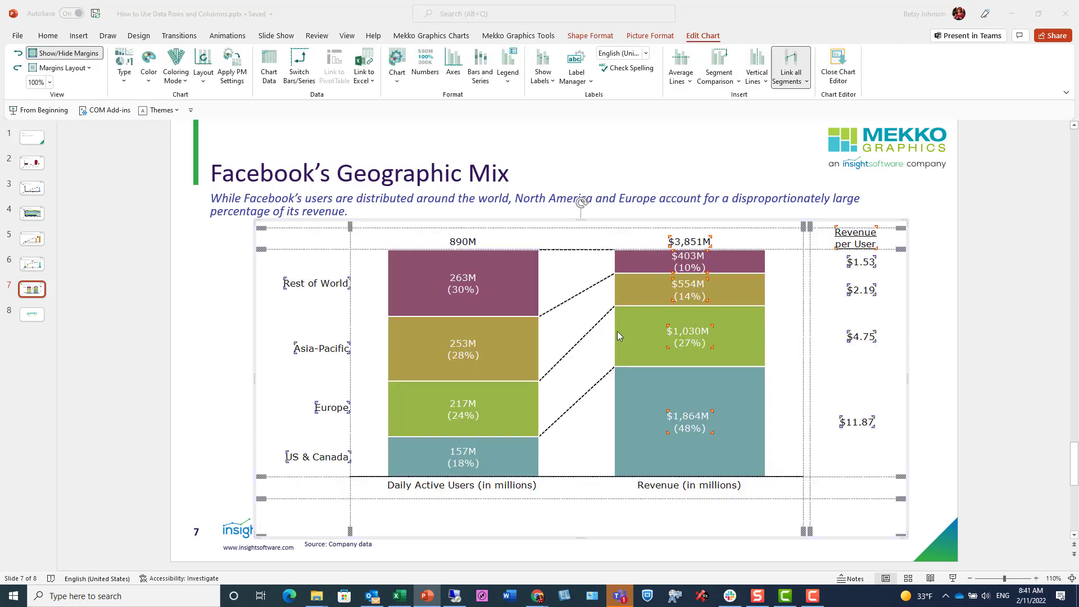
mouse_move(556, 336)
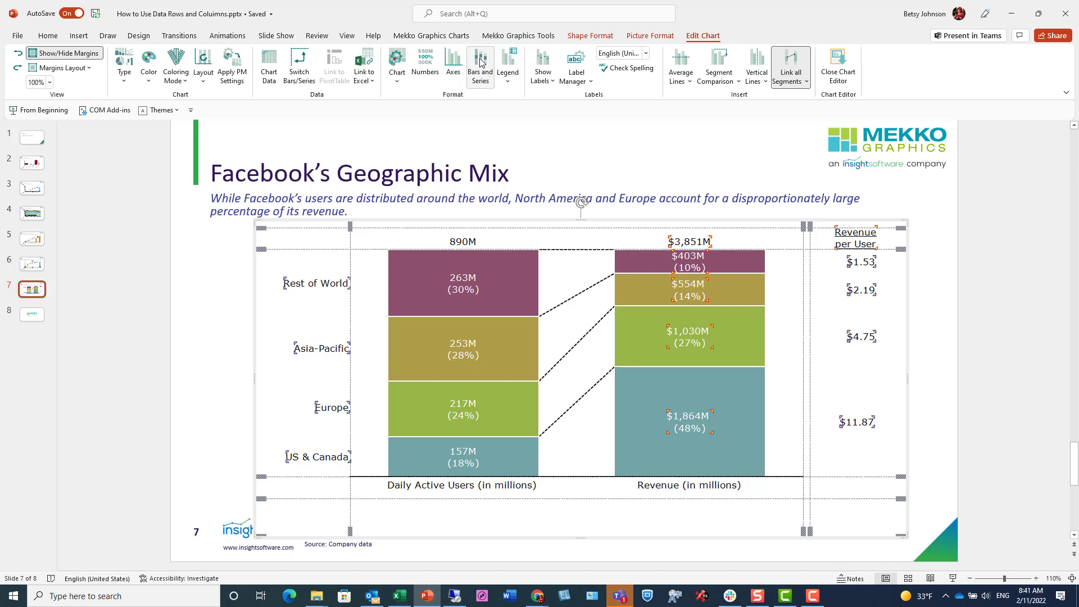
- In Format Bars and Series, review the Bars list and select the Revenue per User (Col 4) data column entry
click(480, 66)
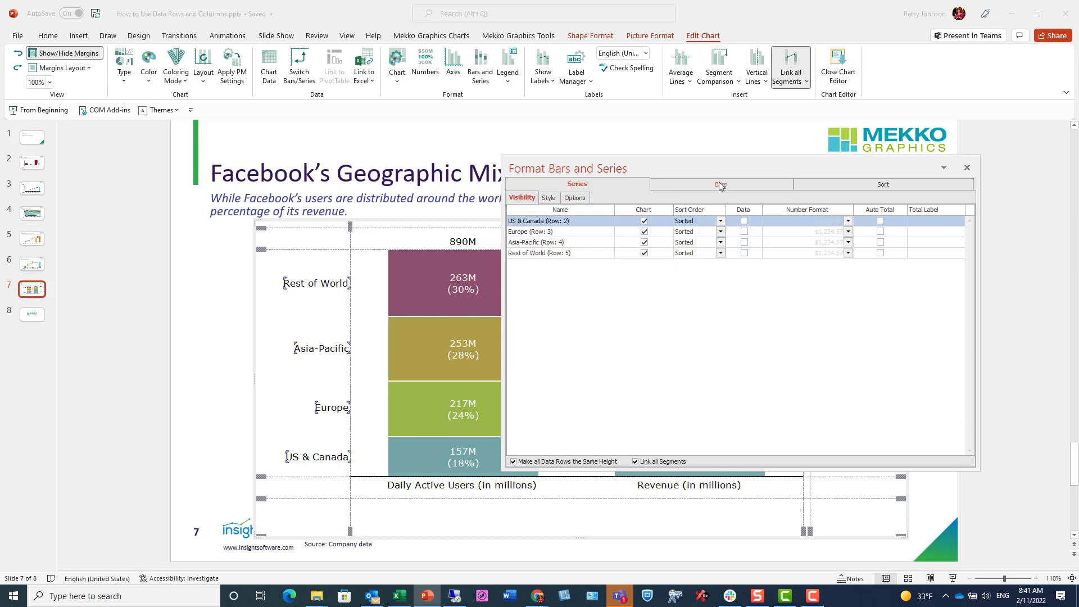
click(720, 183)
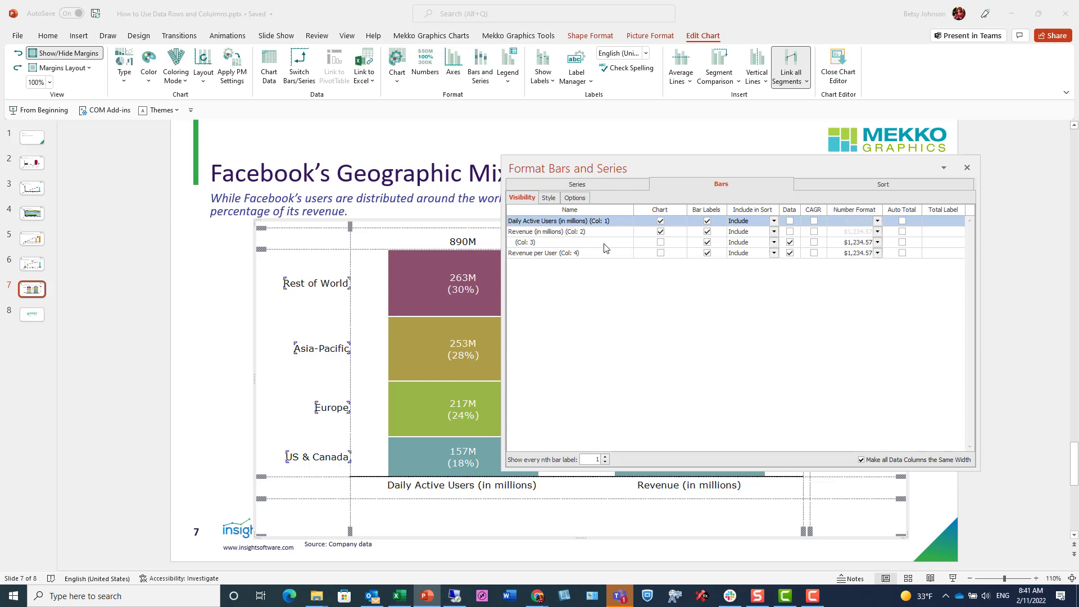
click(789, 241)
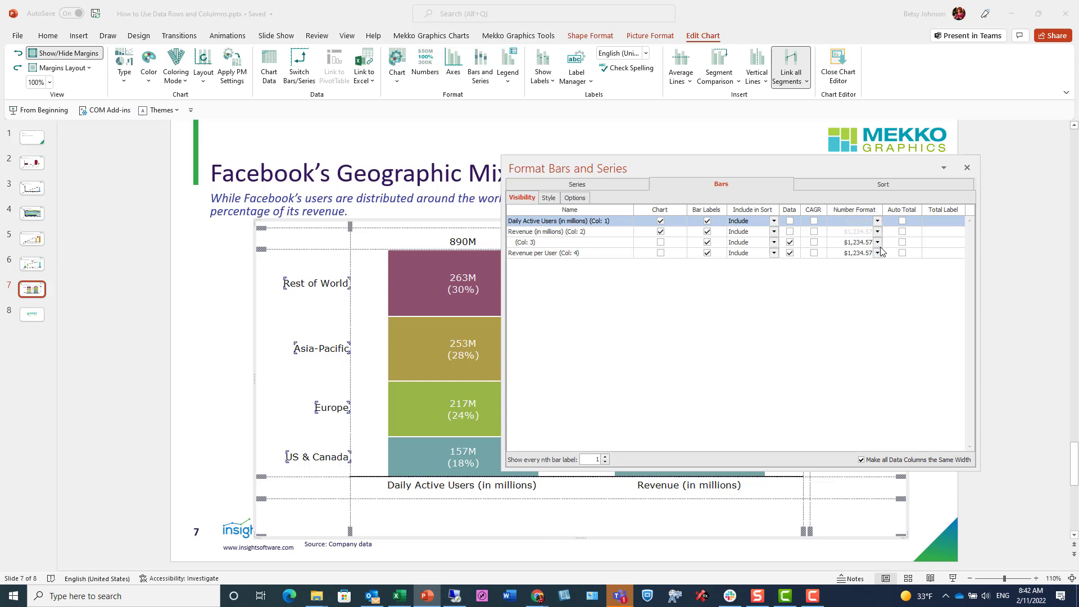
click(877, 253)
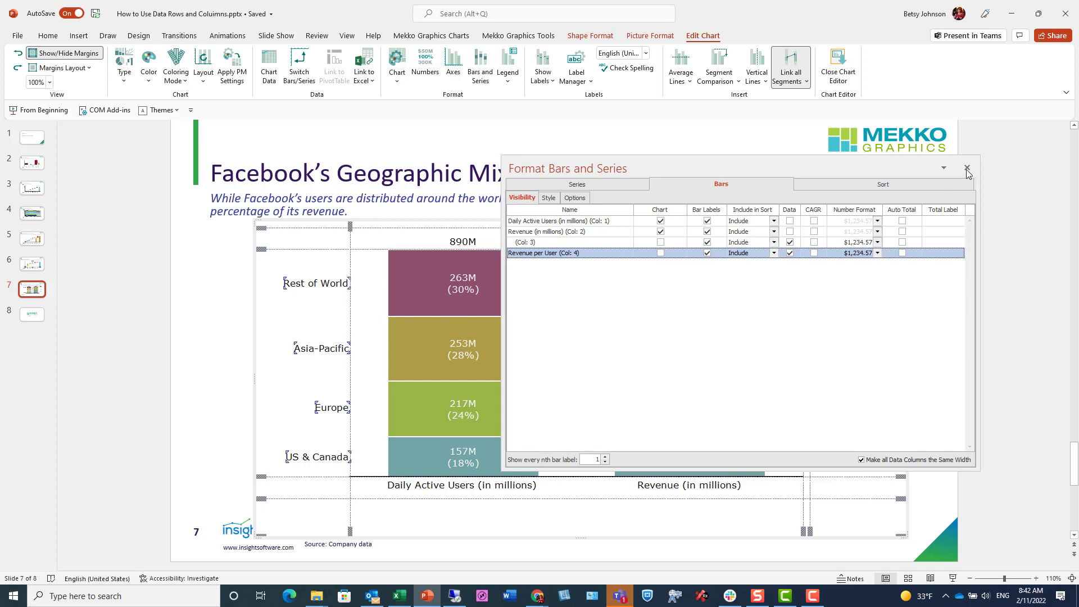
- Close the bar formatting settings and move to slide 8, the closing Mekko Graphics logo
click(967, 170)
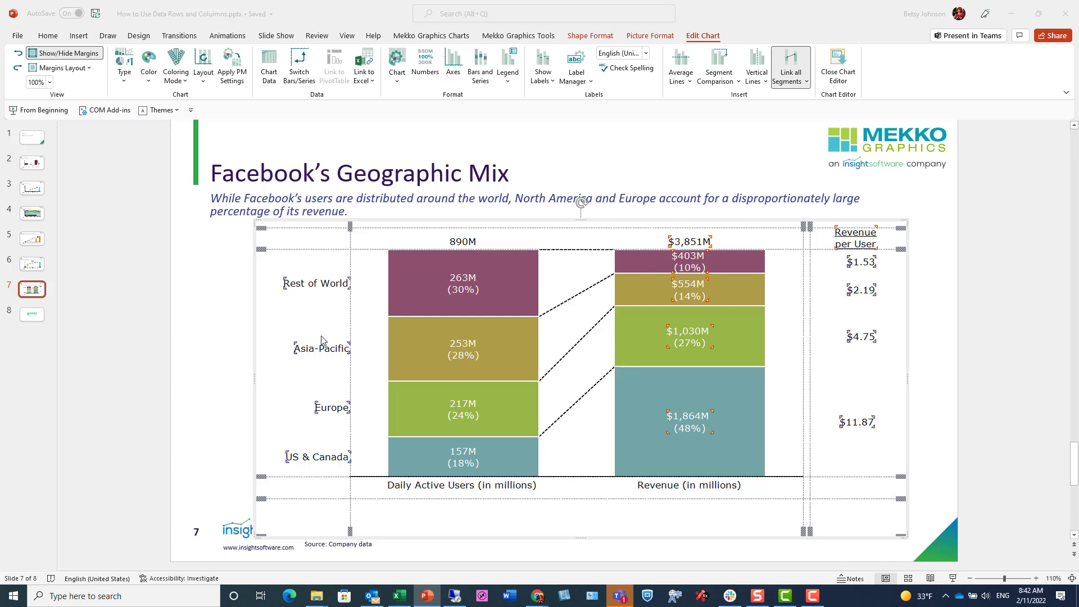
mouse_move(329, 465)
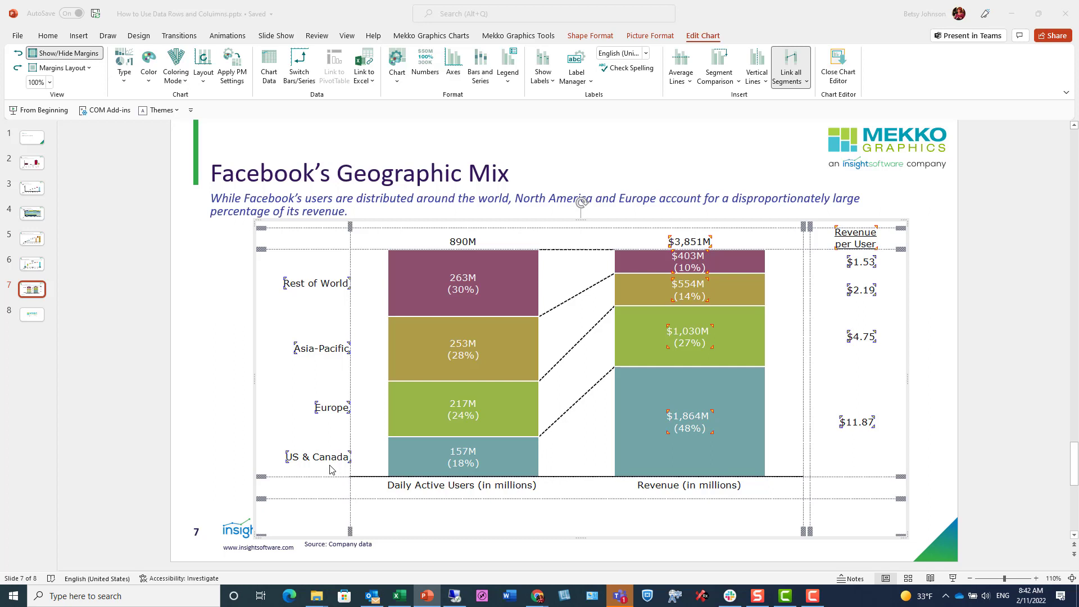
mouse_move(249, 439)
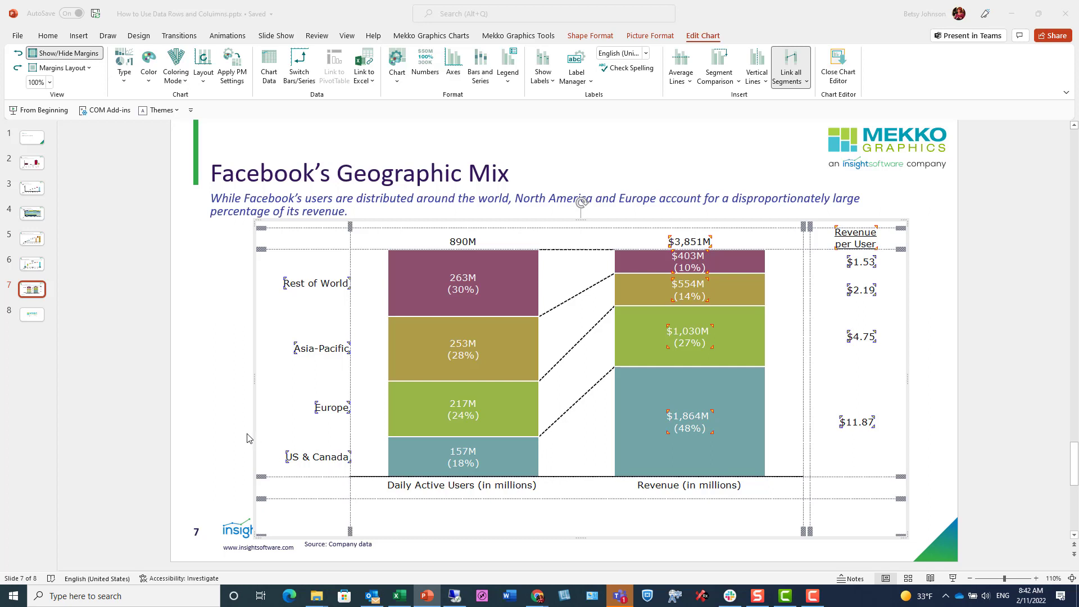
mouse_move(230, 432)
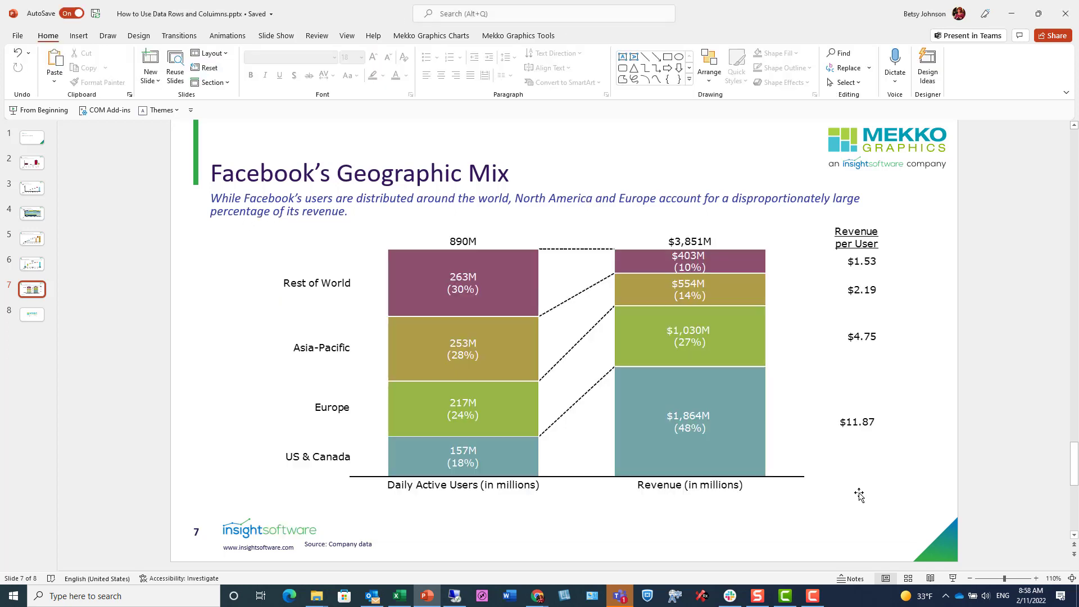
click(32, 315)
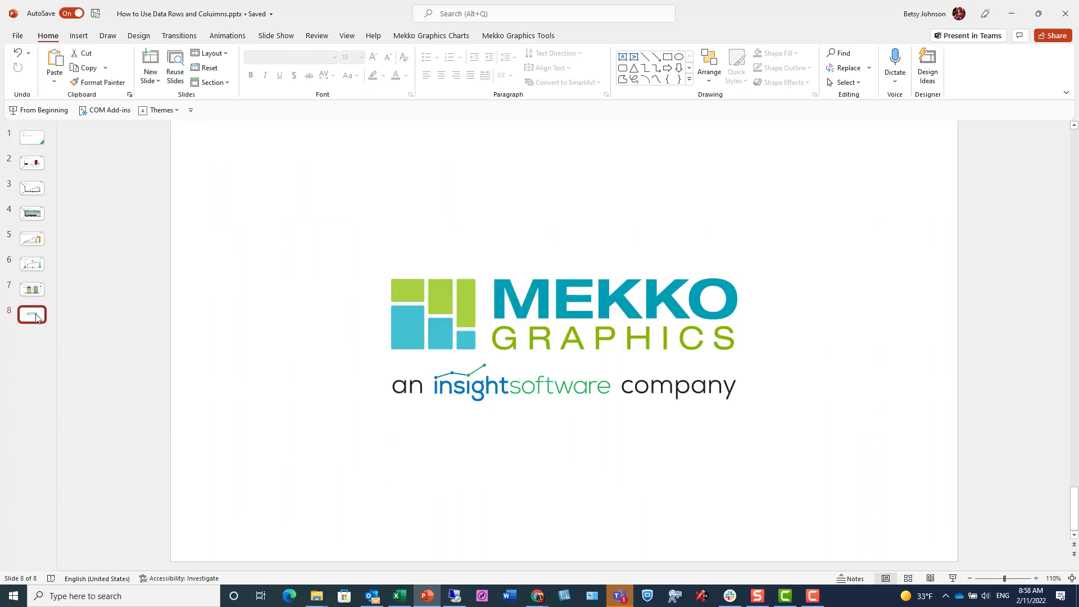